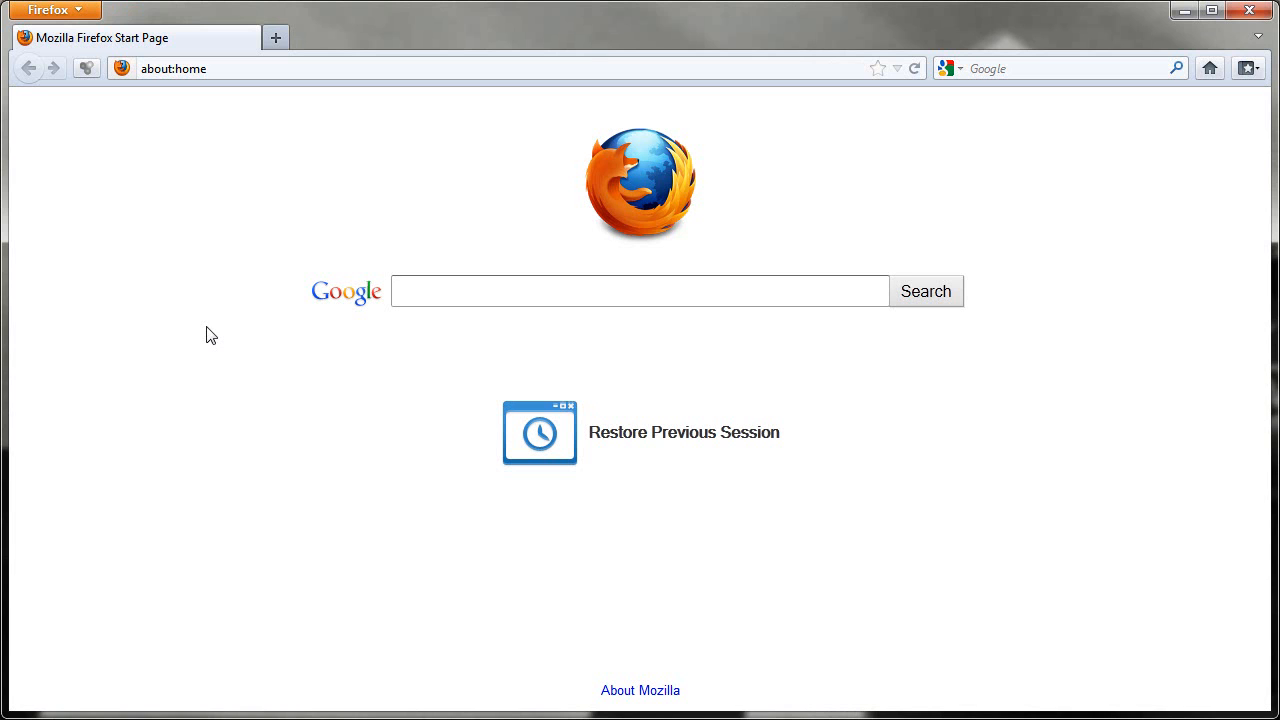
mouse_move(15, 90)
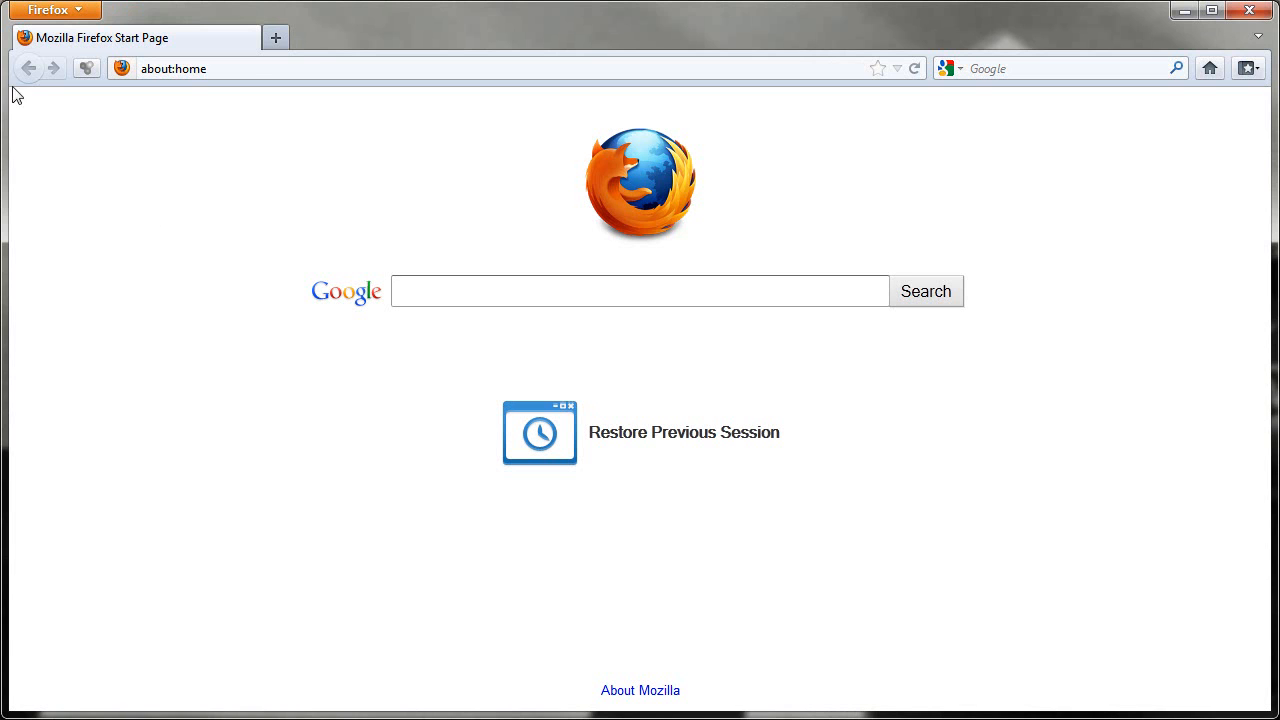
- Check About Firefox to confirm version 9.0.1 is up to date, then reopen the Firefox menu
left_click(52, 9)
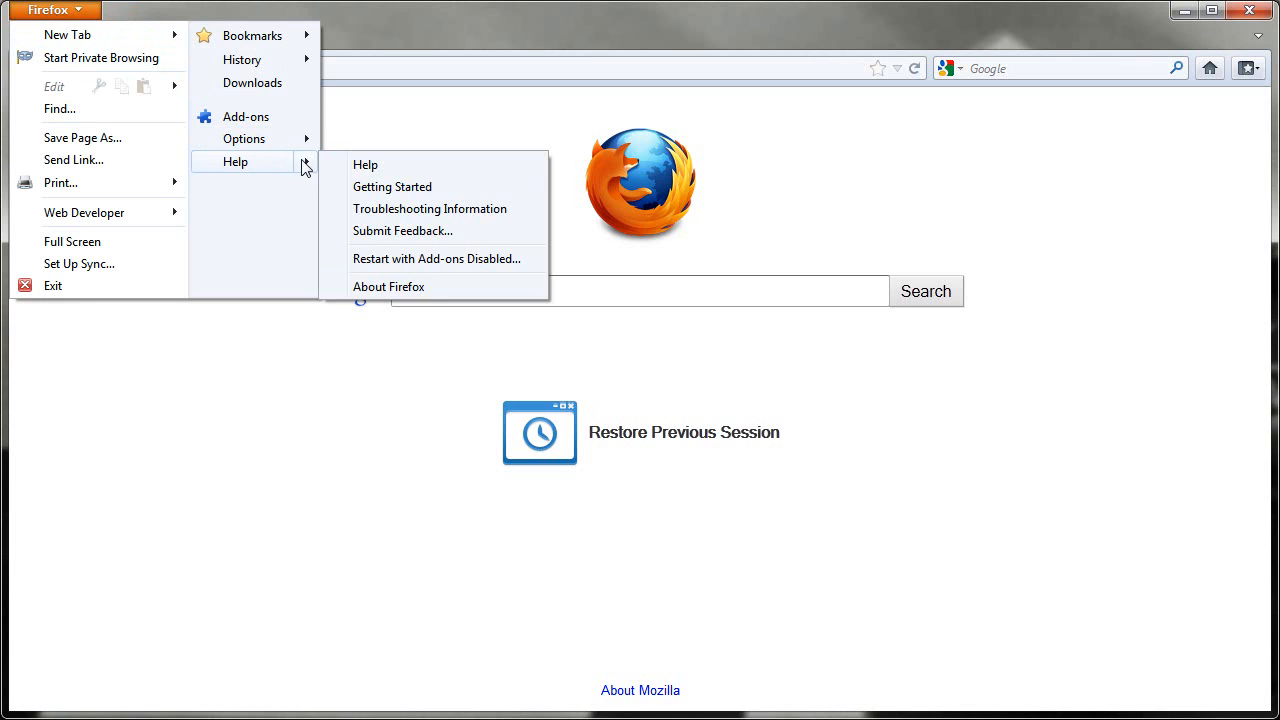
left_click(388, 287)
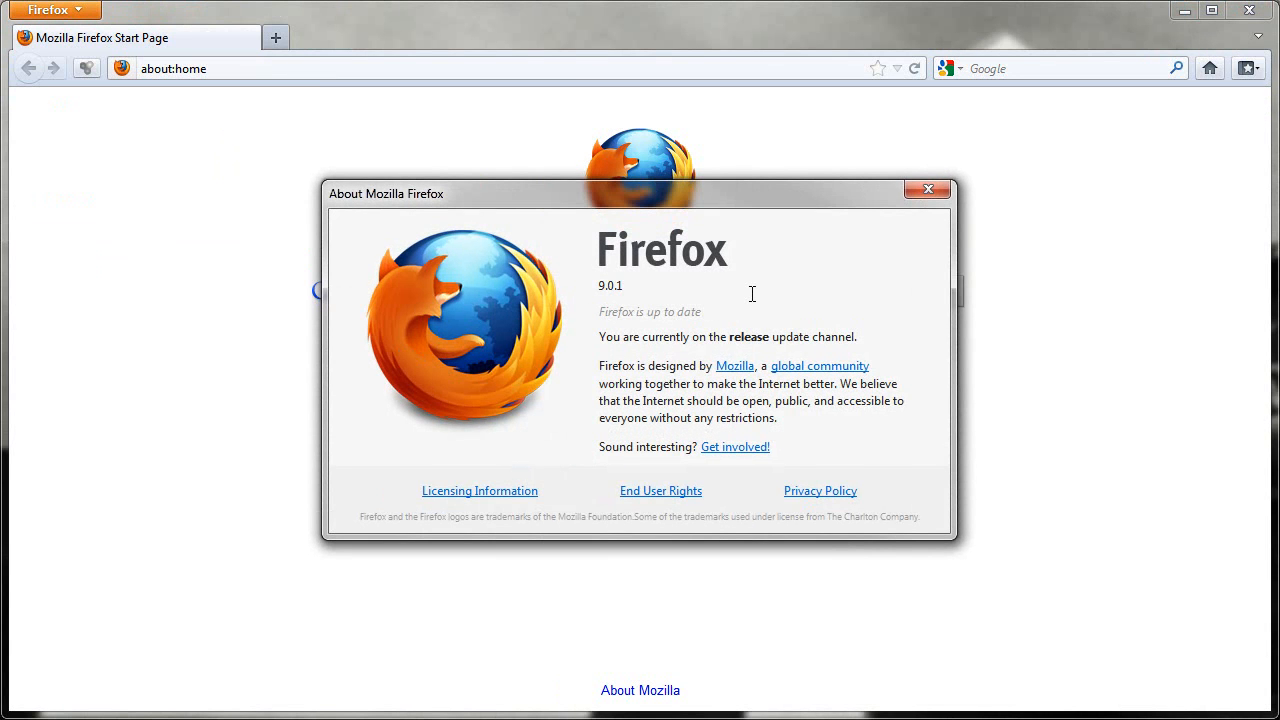
left_click(927, 189)
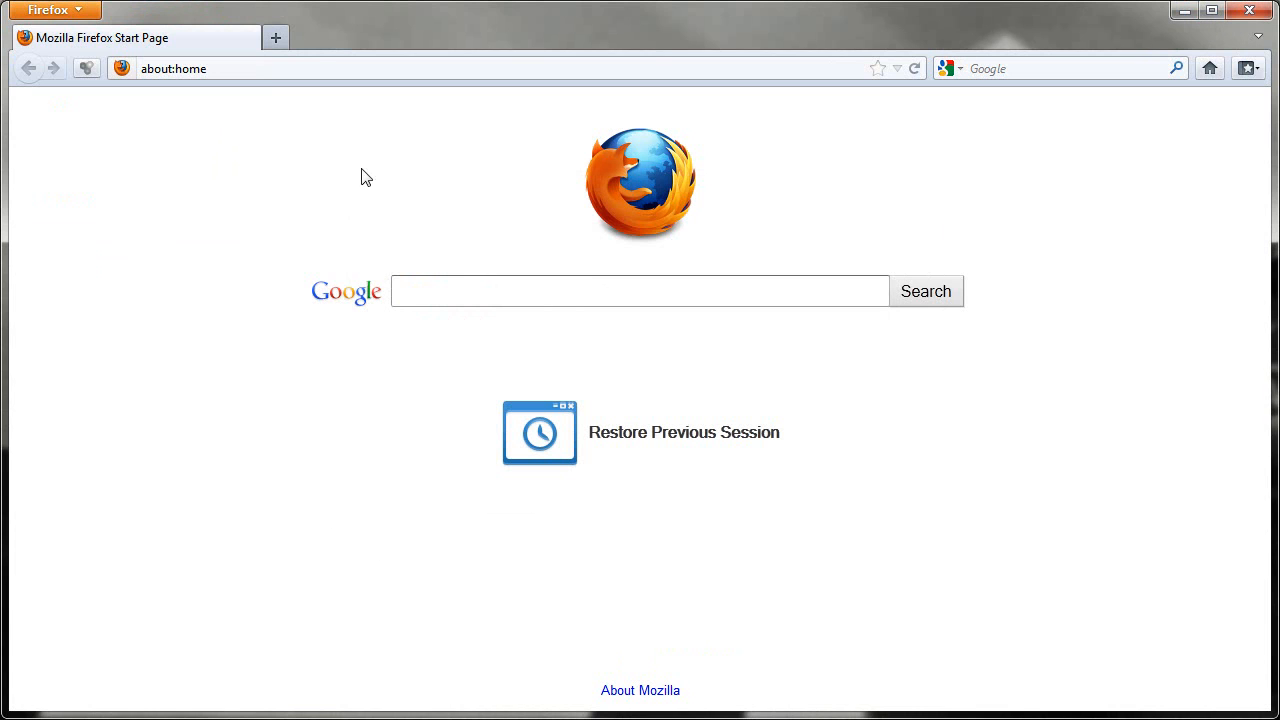
left_click(48, 10)
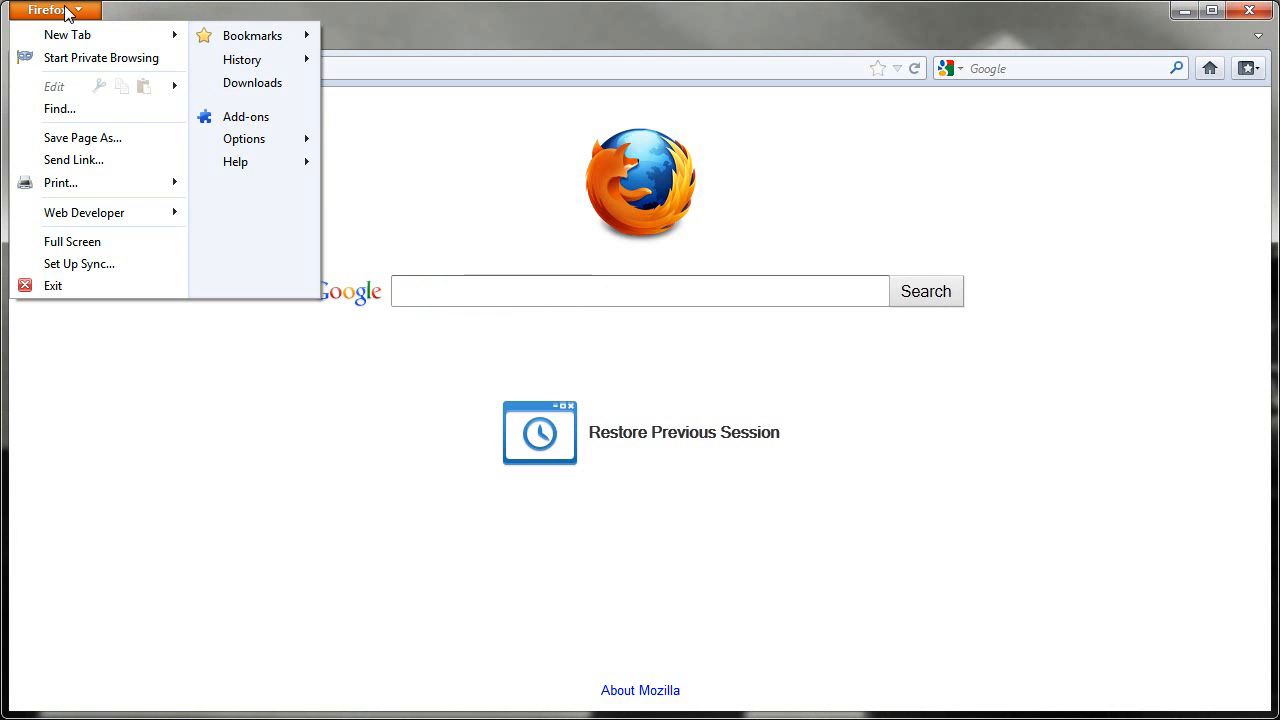
- Open Options, view the General page, then switch to the Sync page
left_click(244, 138)
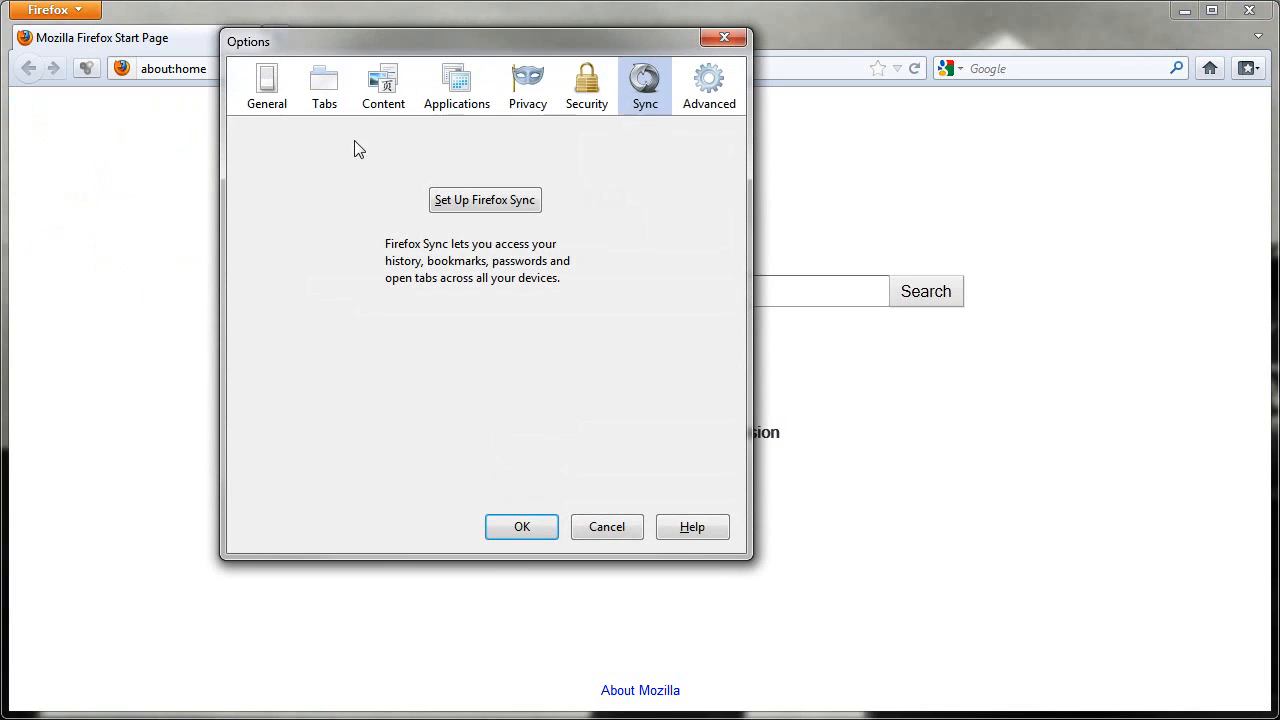
left_click(266, 85)
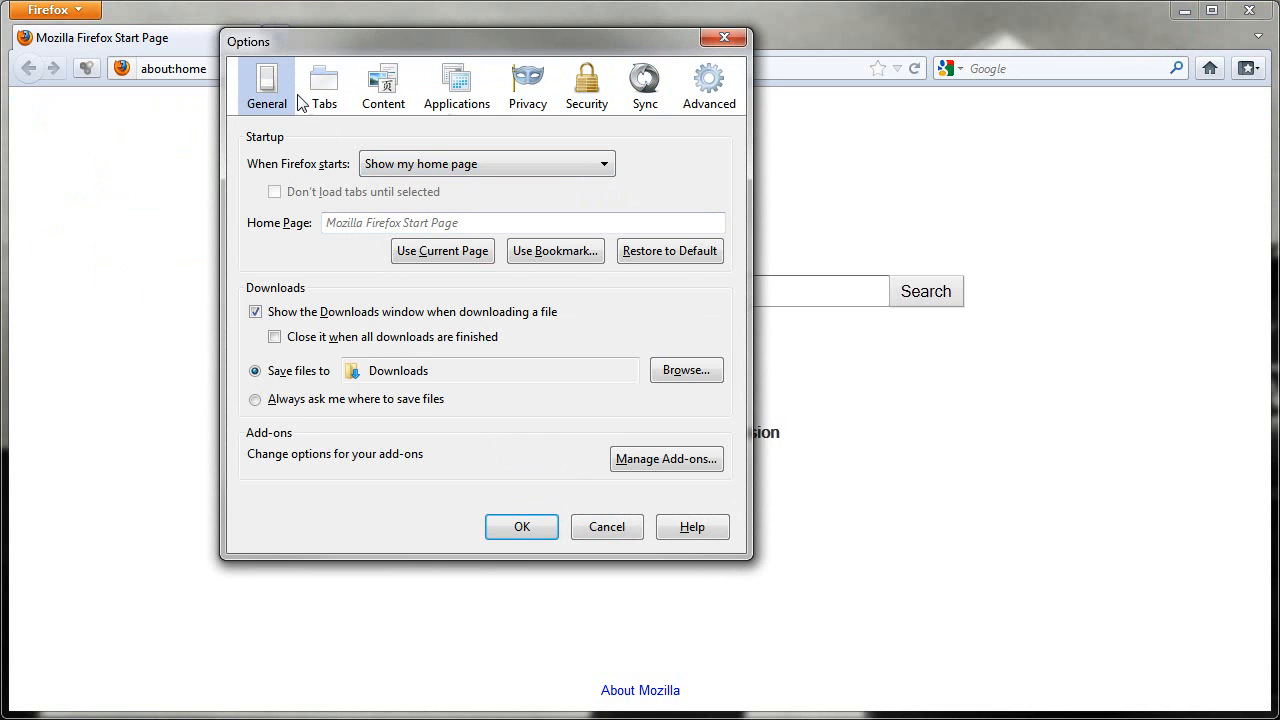
left_click(644, 85)
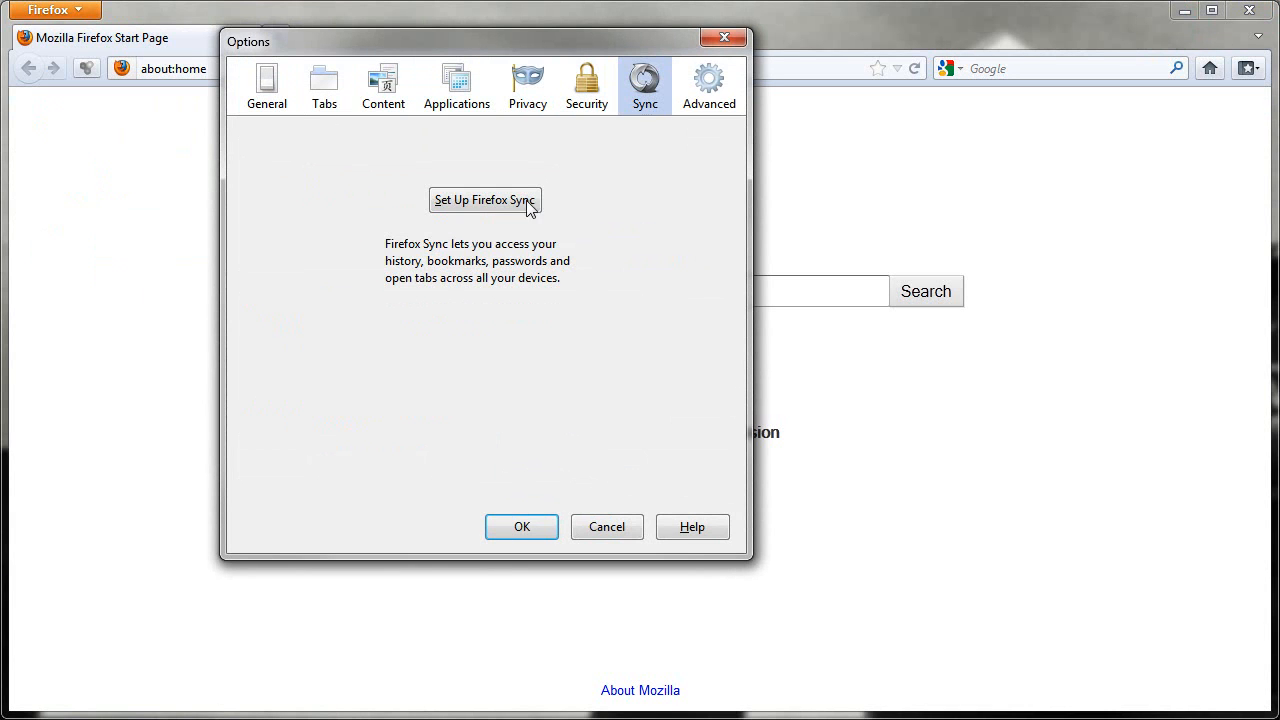
mouse_move(476, 234)
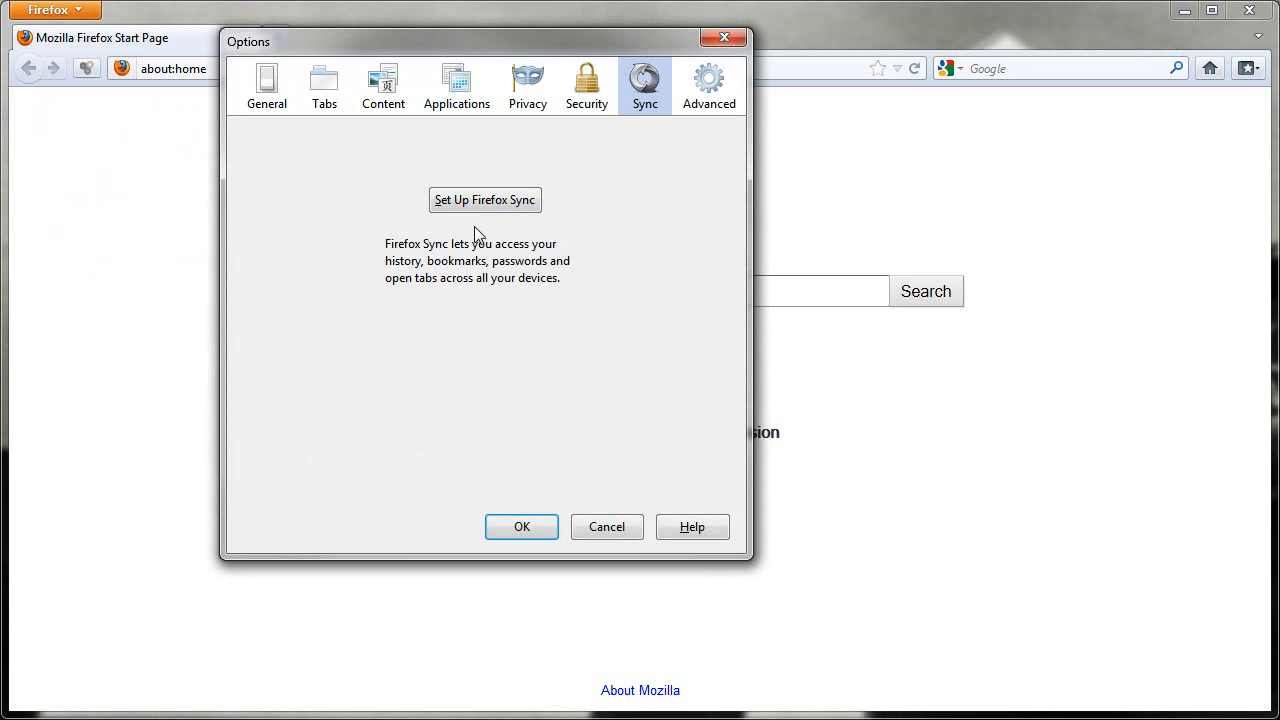
left_click(485, 200)
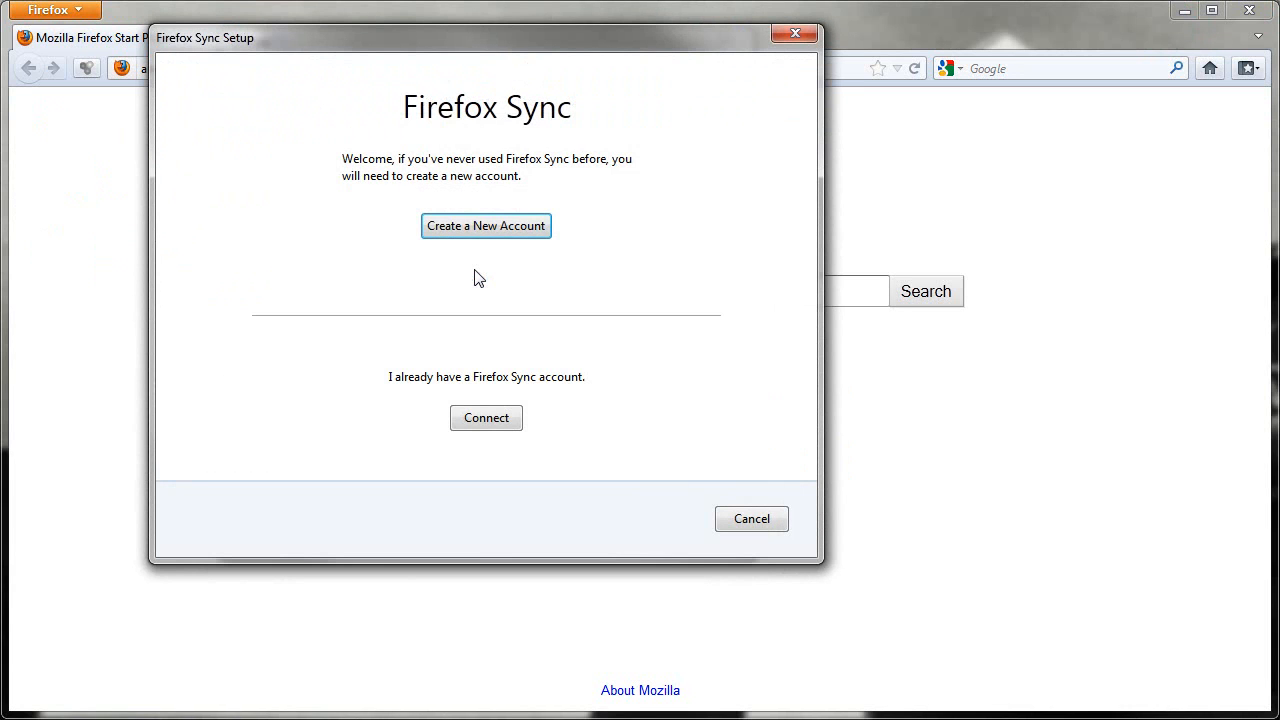
left_click(486, 225)
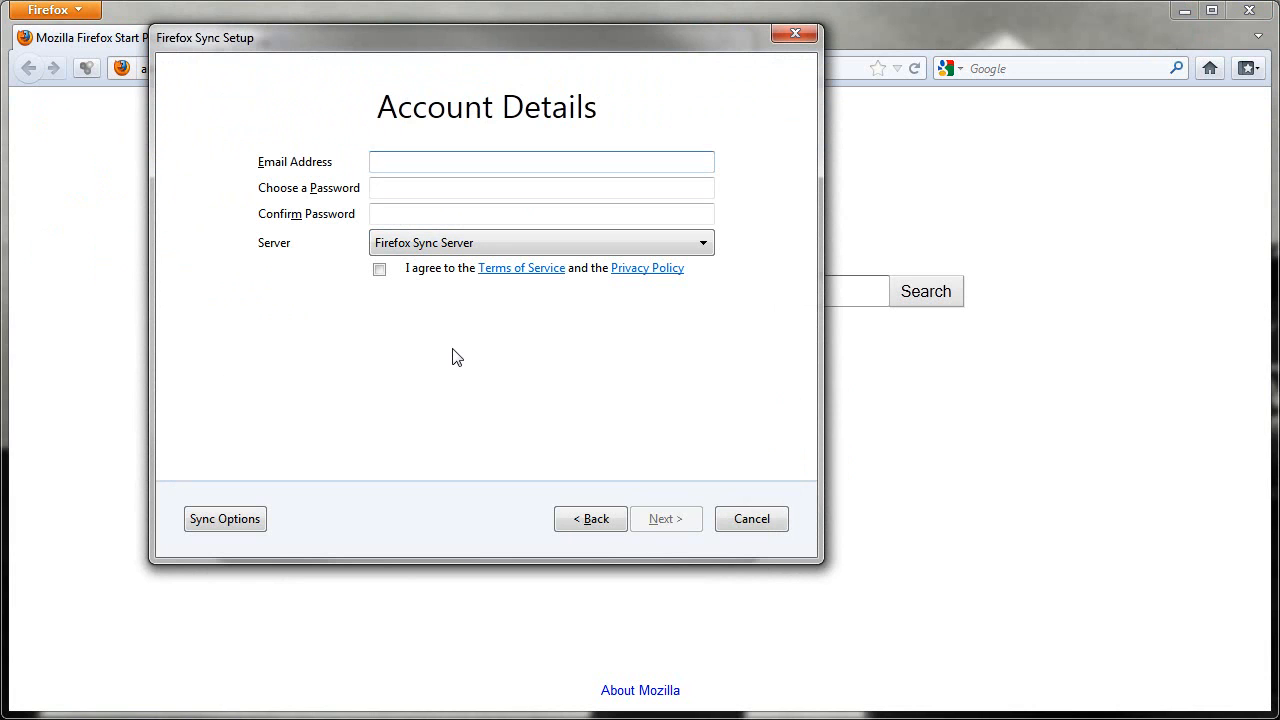
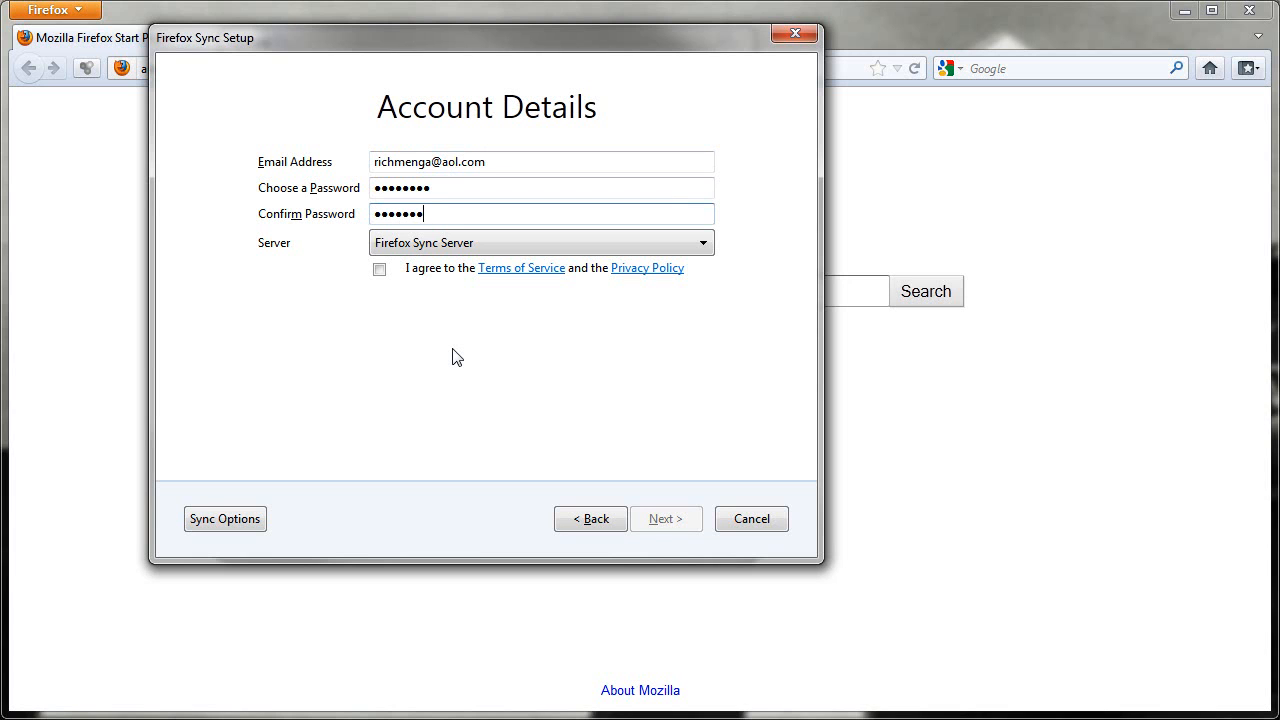
left_click(379, 269)
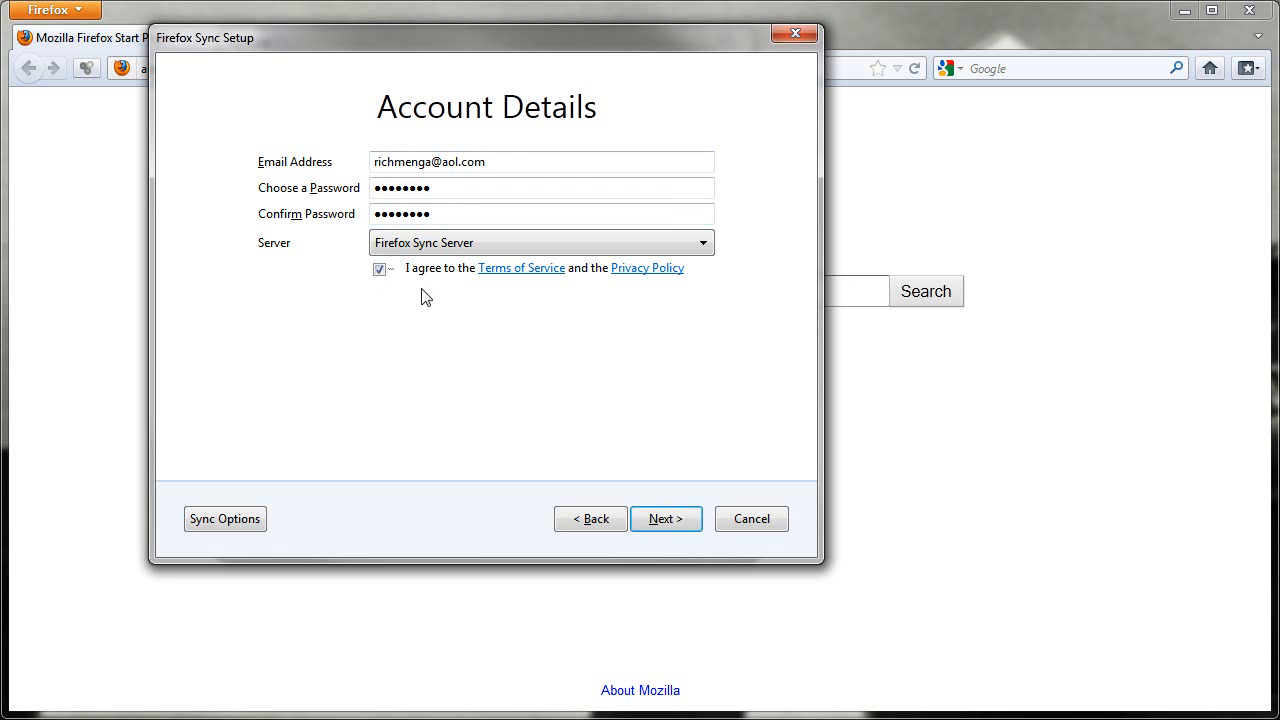
- Advance to the Recovery Key page and copy the key as a backup
left_click(666, 518)
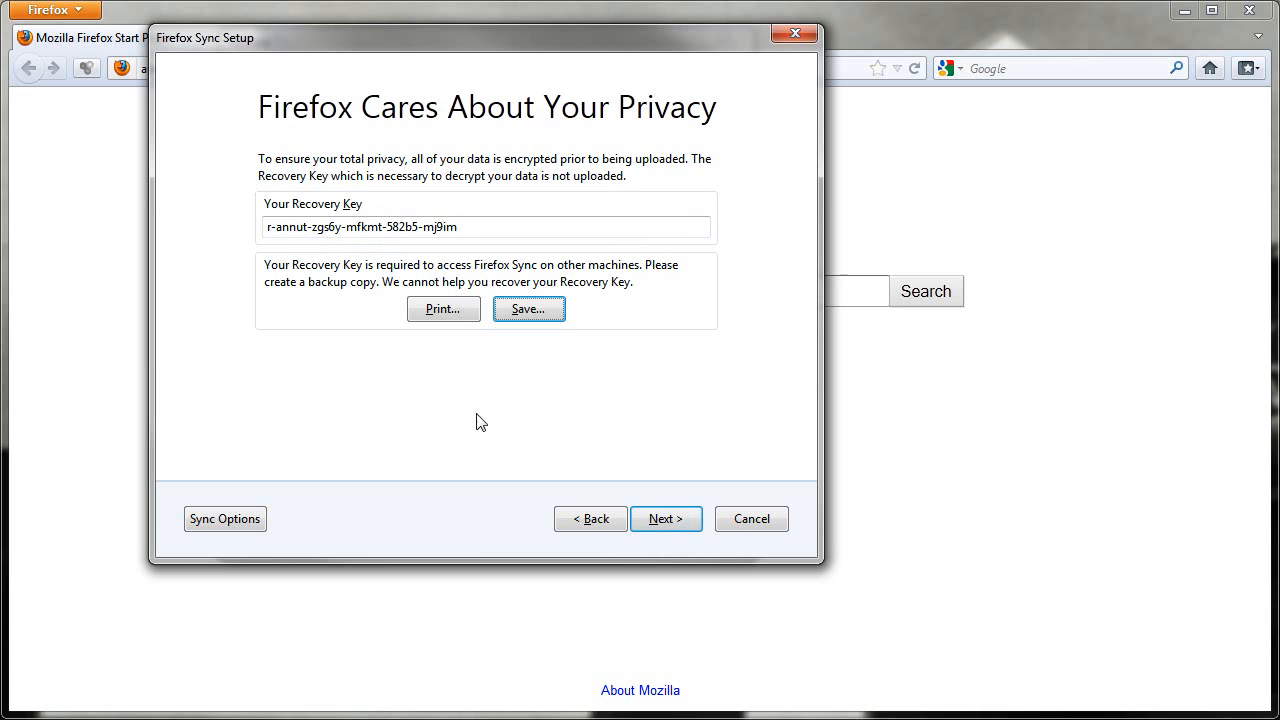
mouse_move(408, 247)
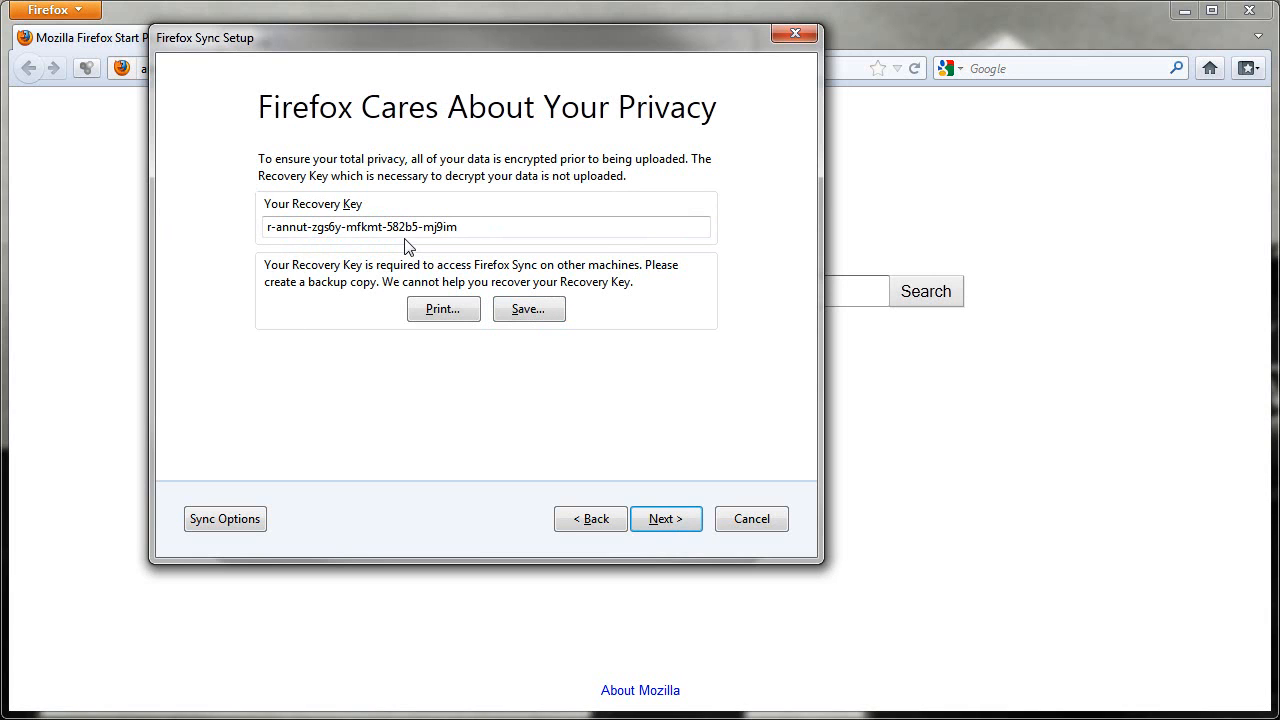
triple_click(360, 226)
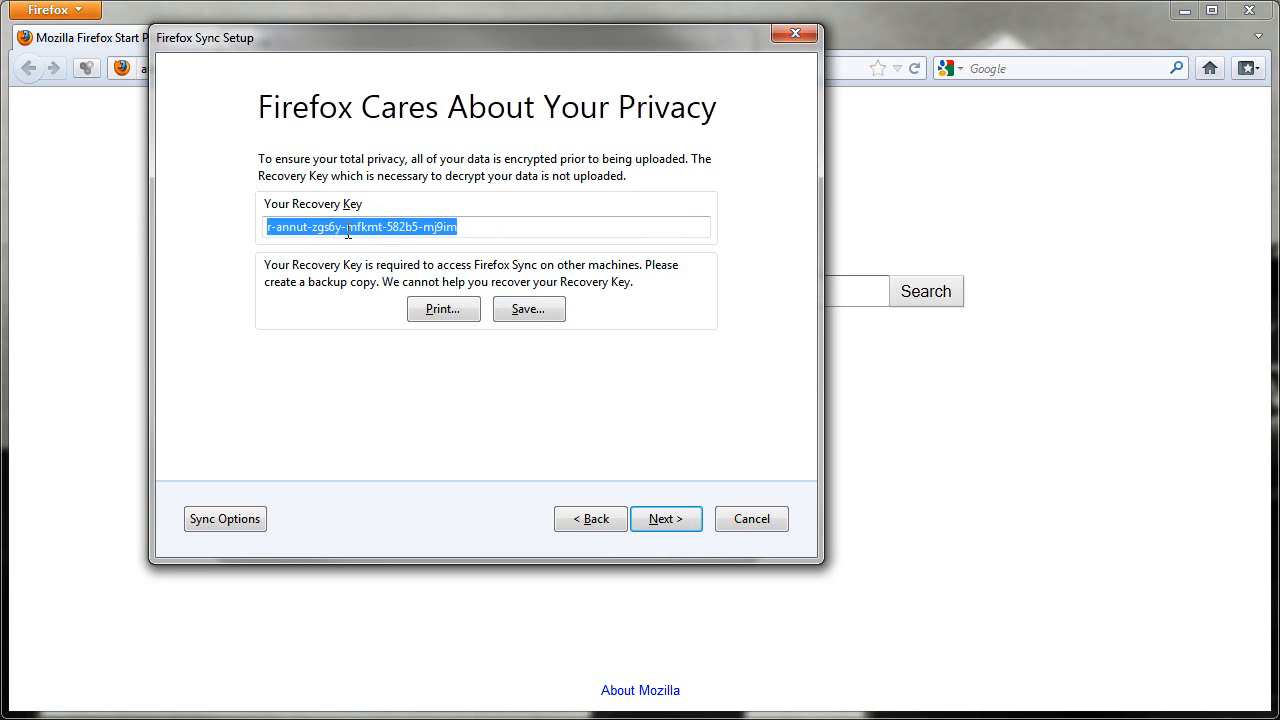
mouse_move(365, 285)
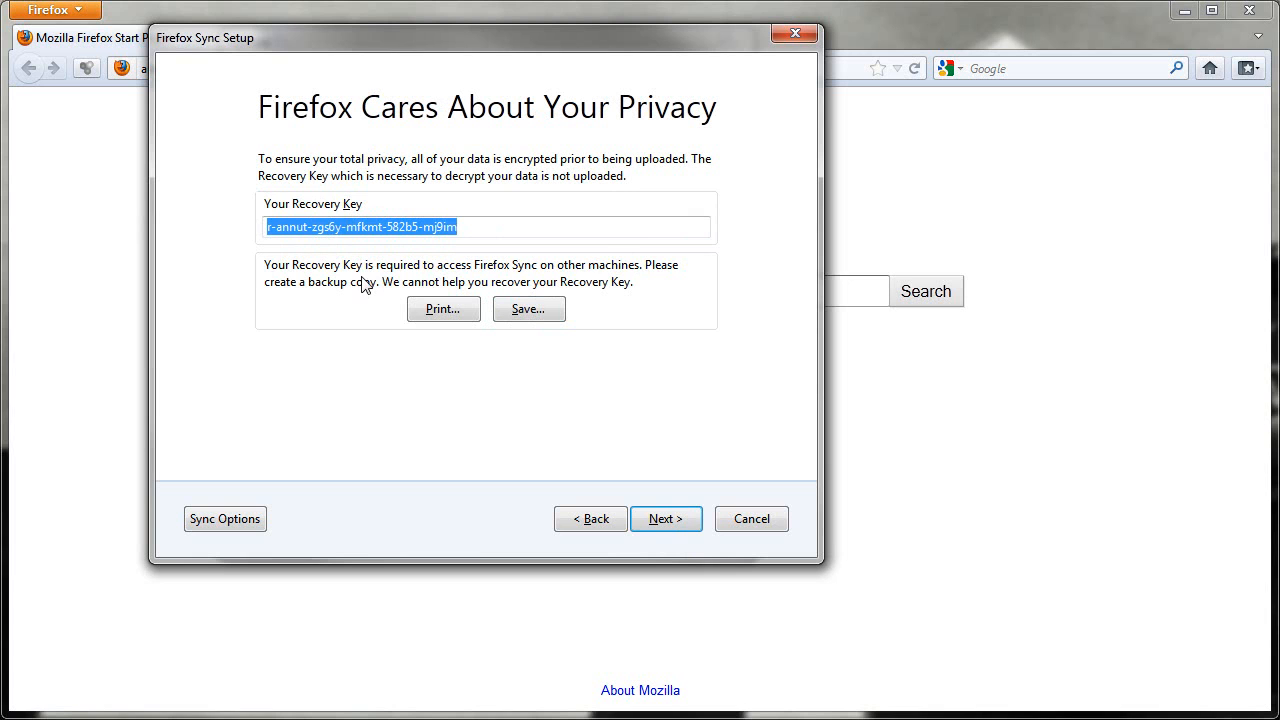
right_click(360, 226)
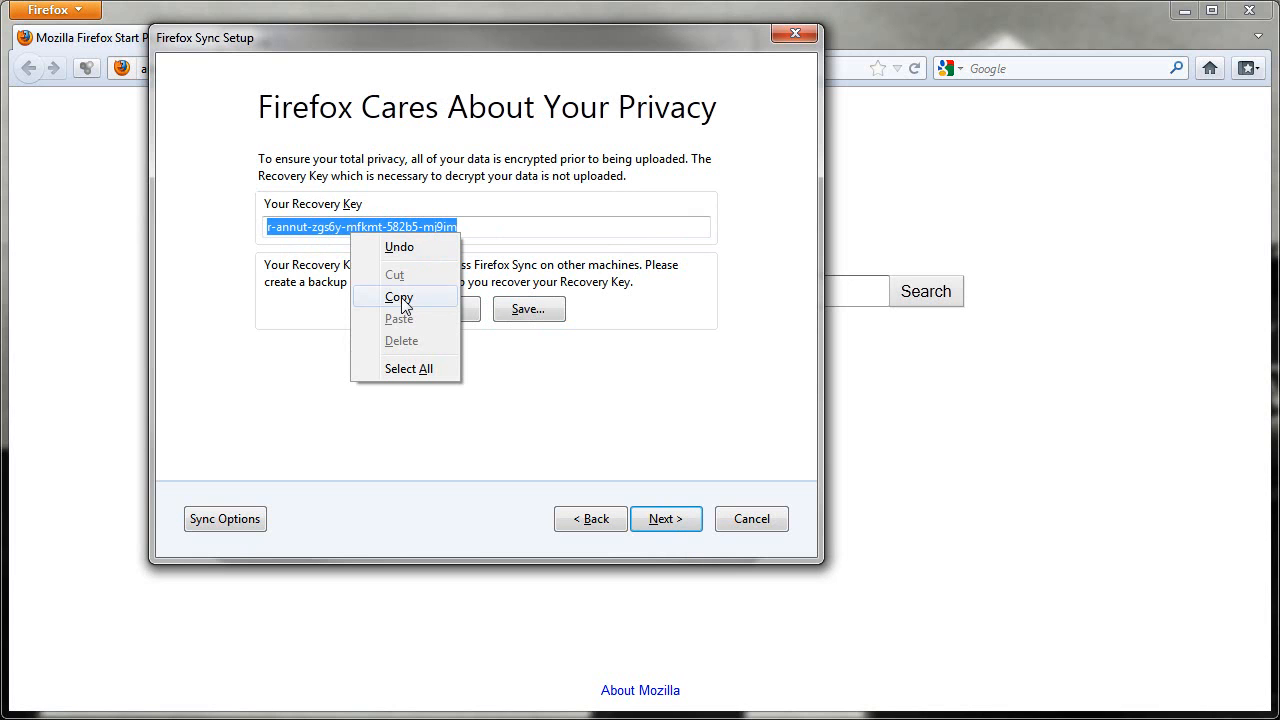
left_click(399, 296)
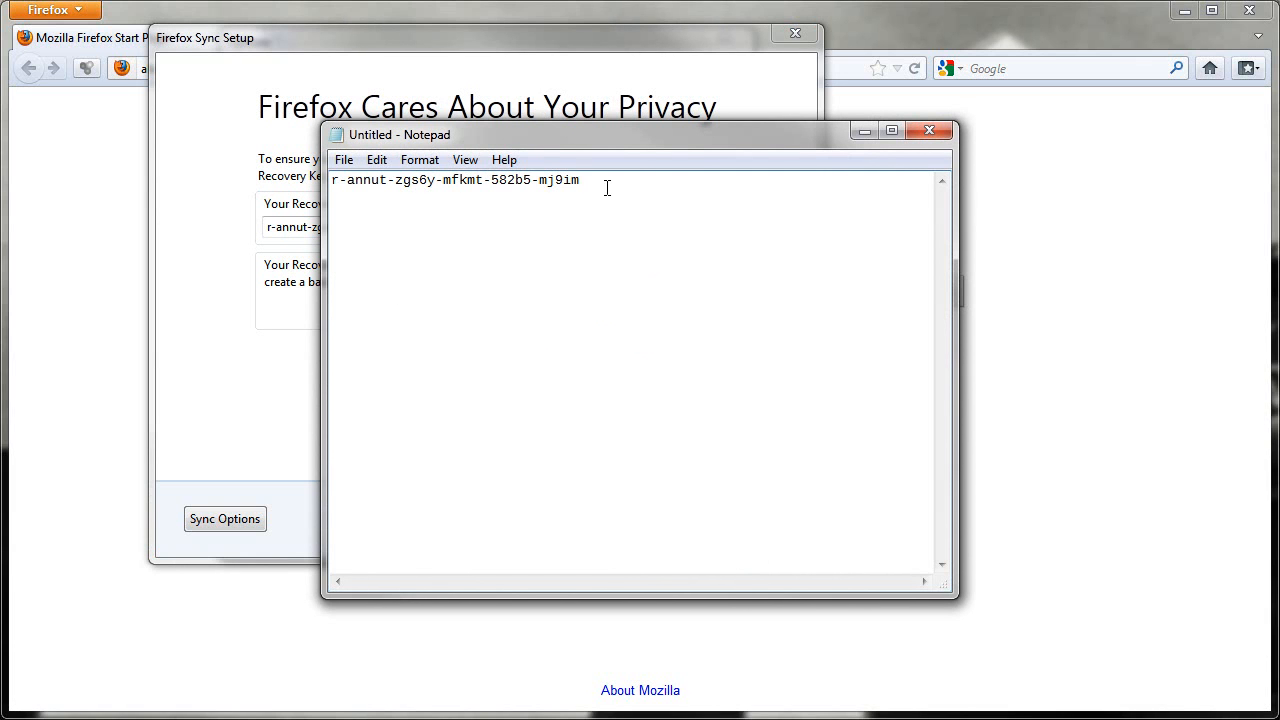
left_click_drag(335, 180, 575, 180)
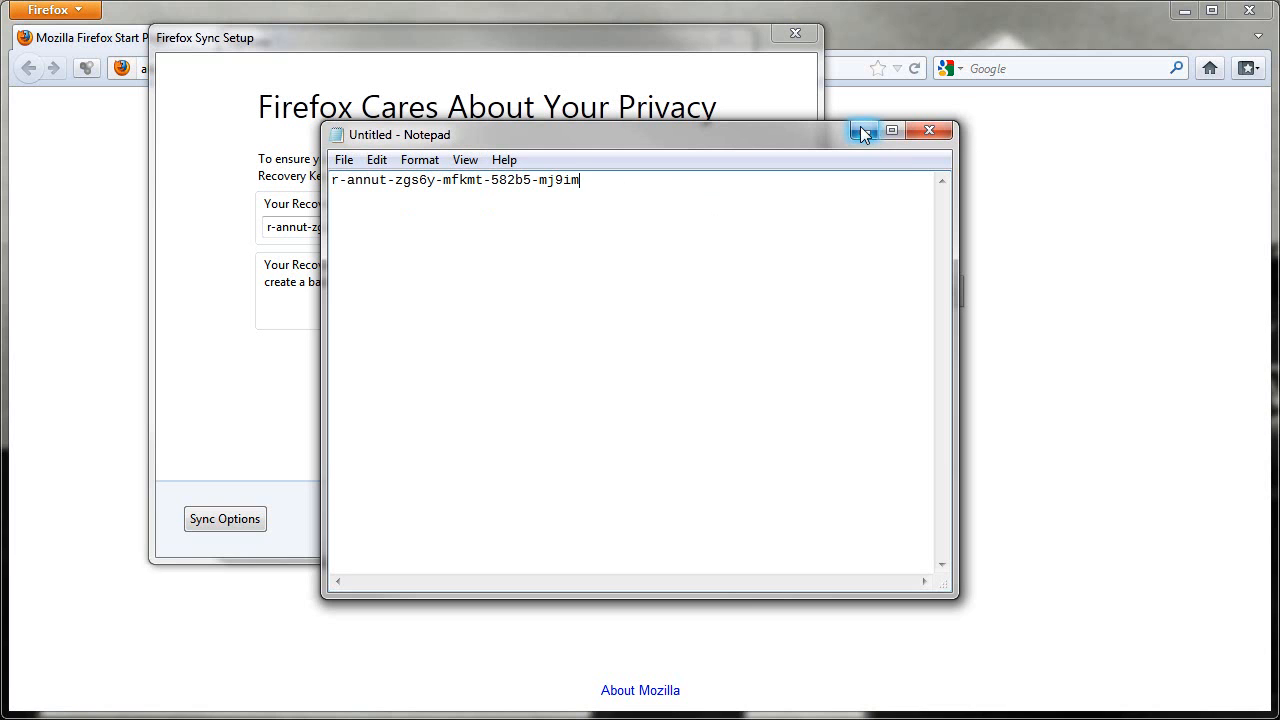
mouse_move(862, 131)
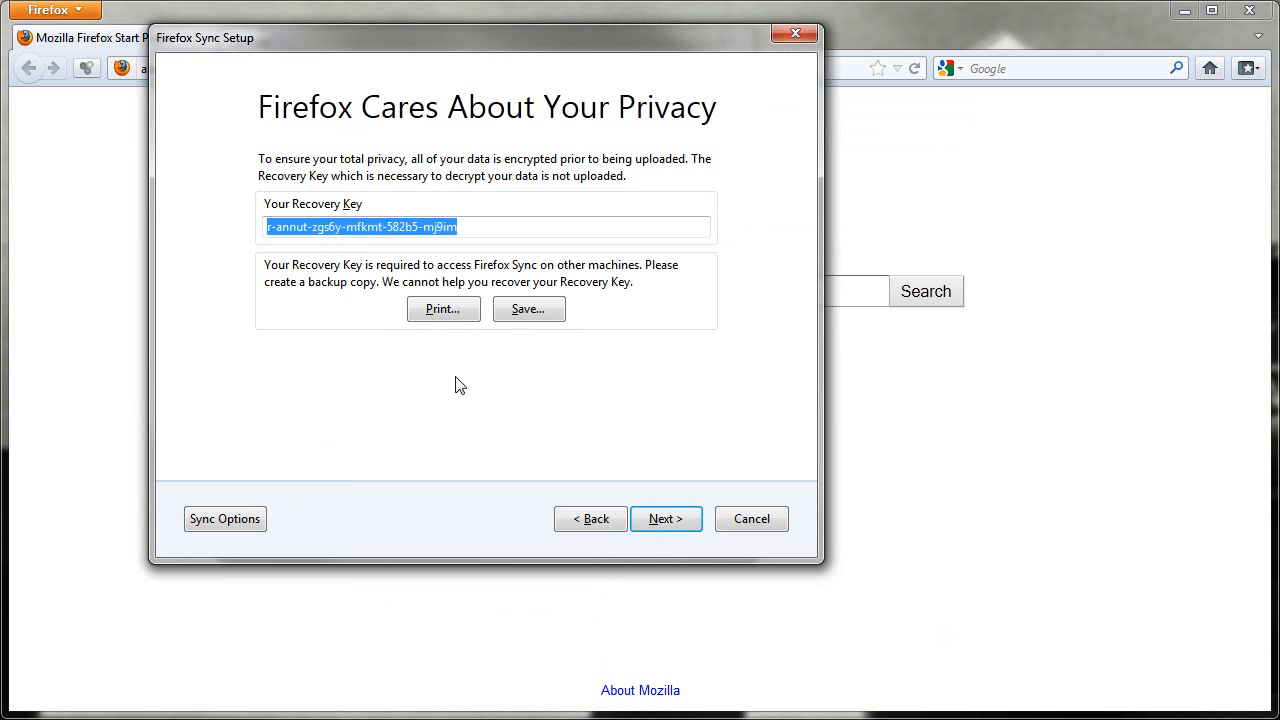
mouse_move(458, 402)
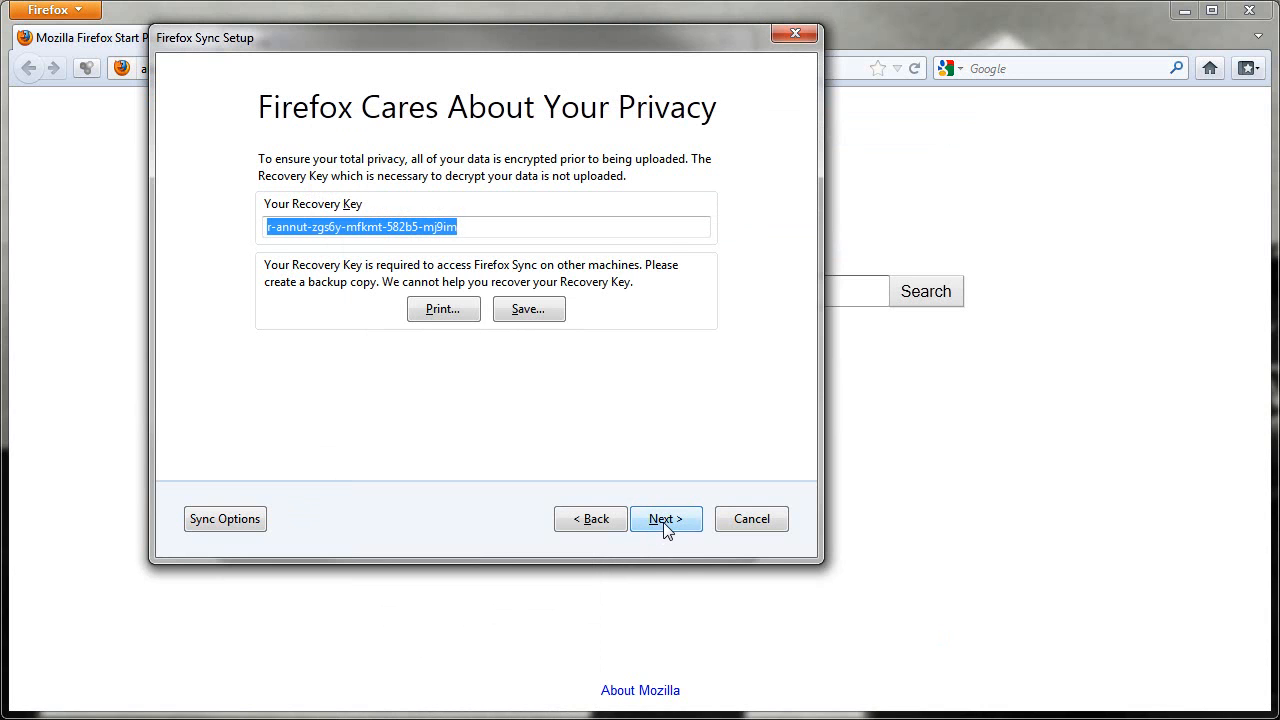
- Pass the robot check by entering the captcha words (Wreal, ood, omen) and submitting
left_click(666, 518)
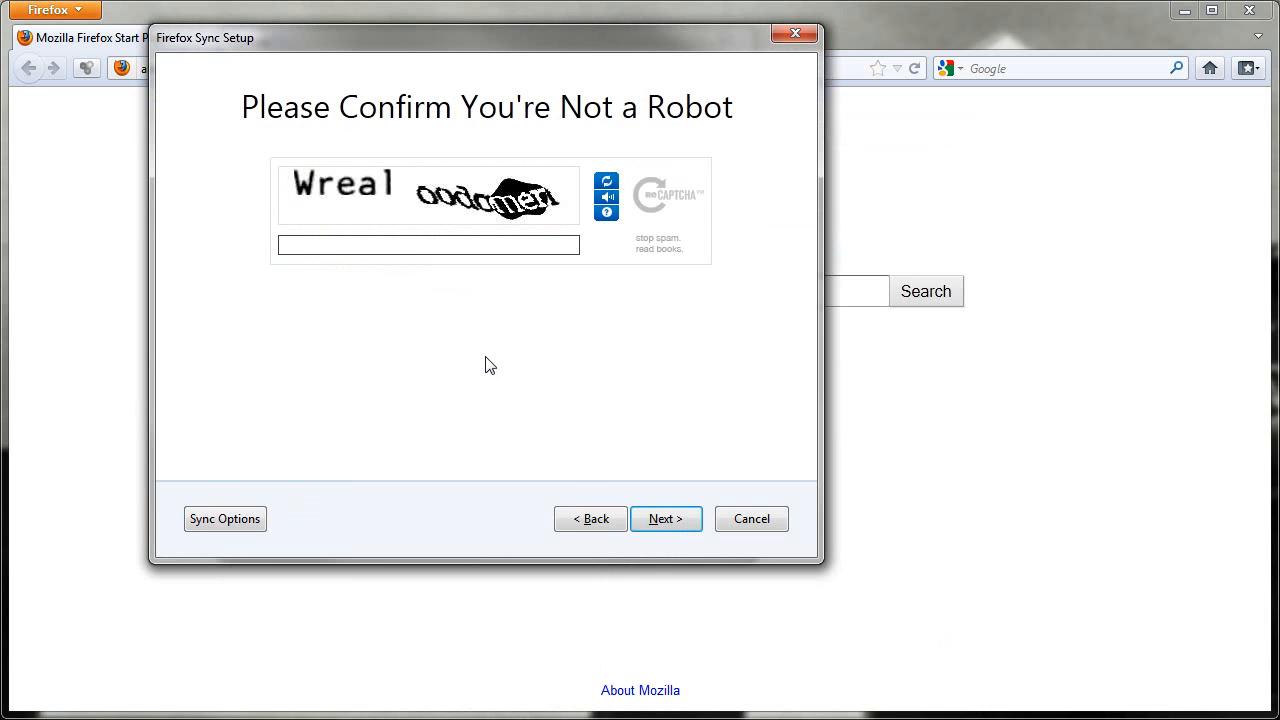
type("Wreal")
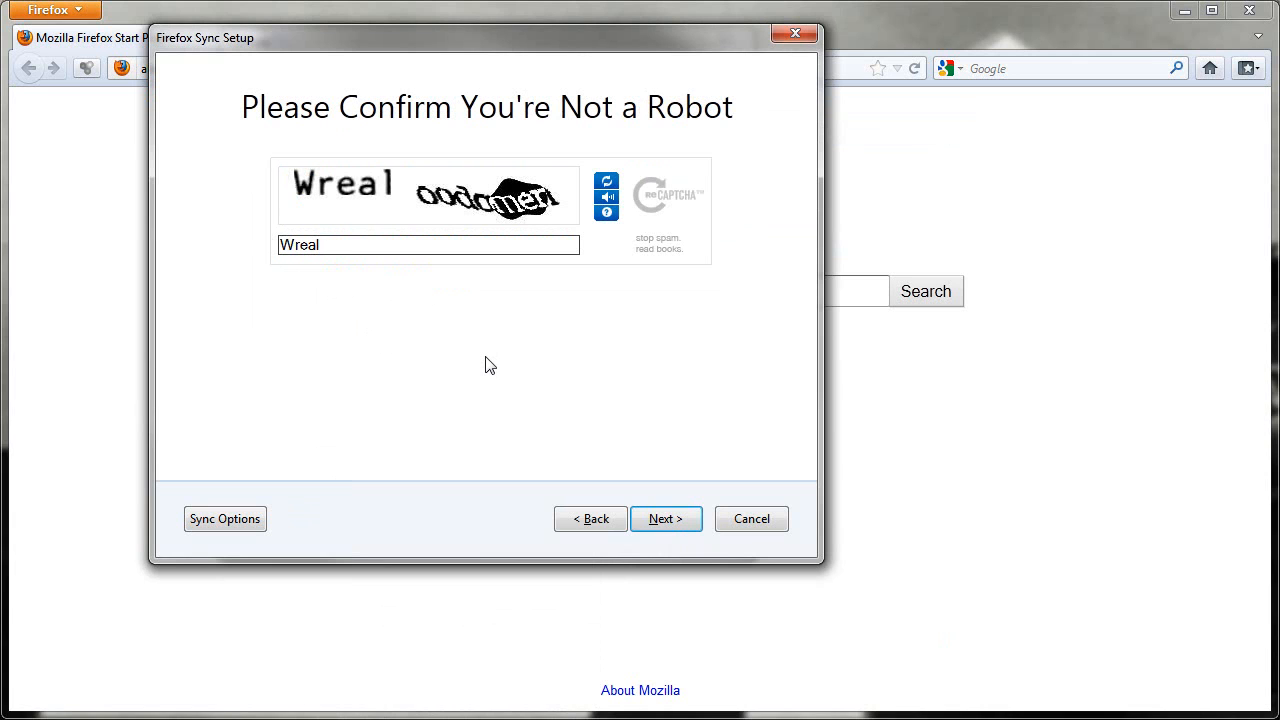
type("ood")
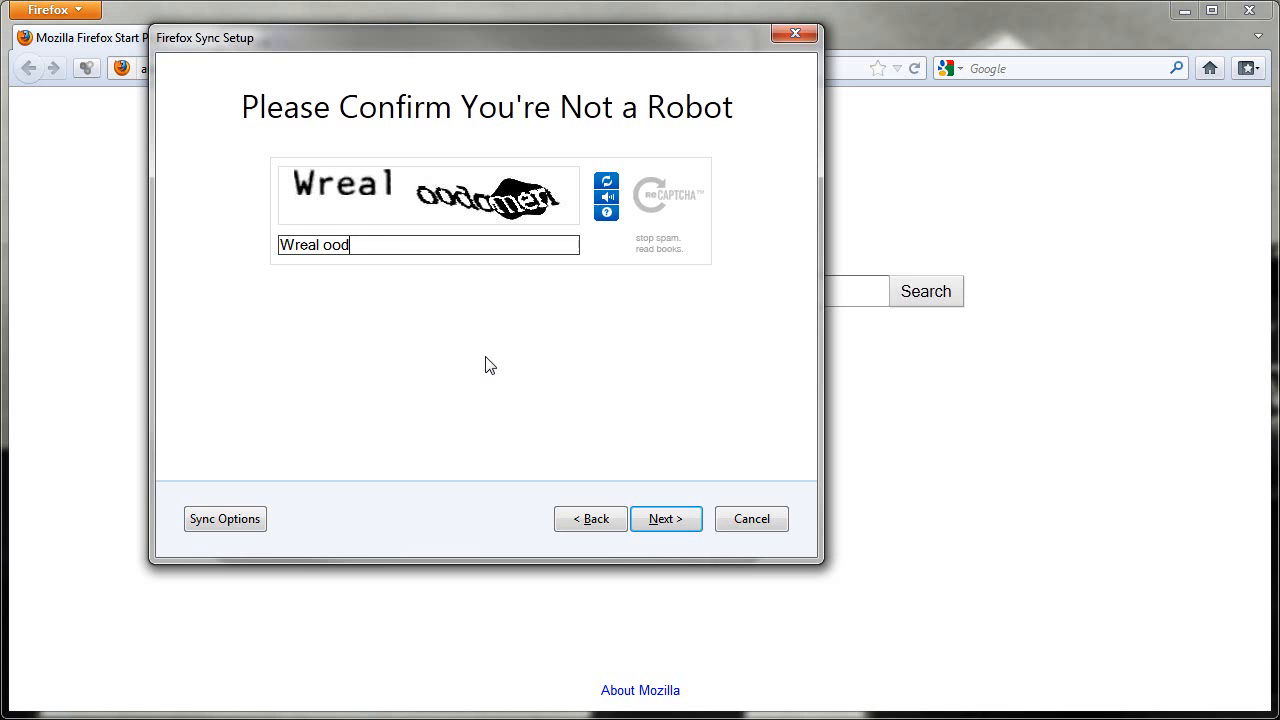
type("omen")
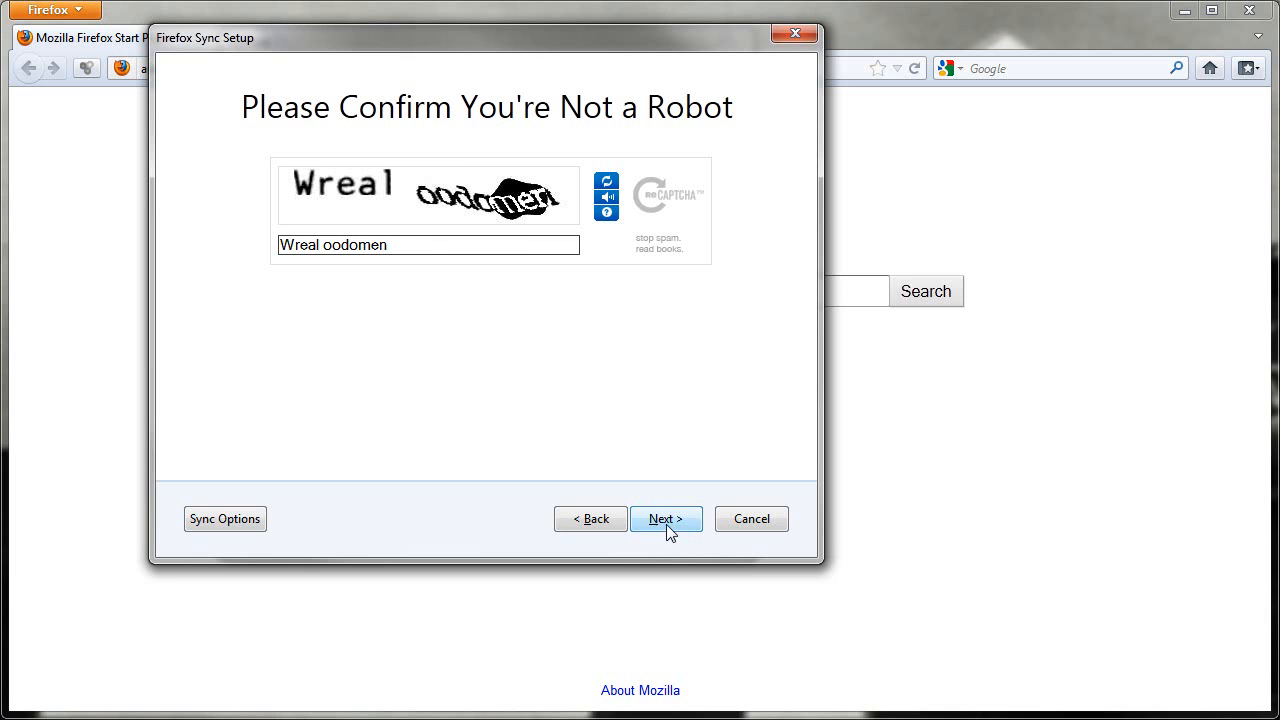
left_click(666, 519)
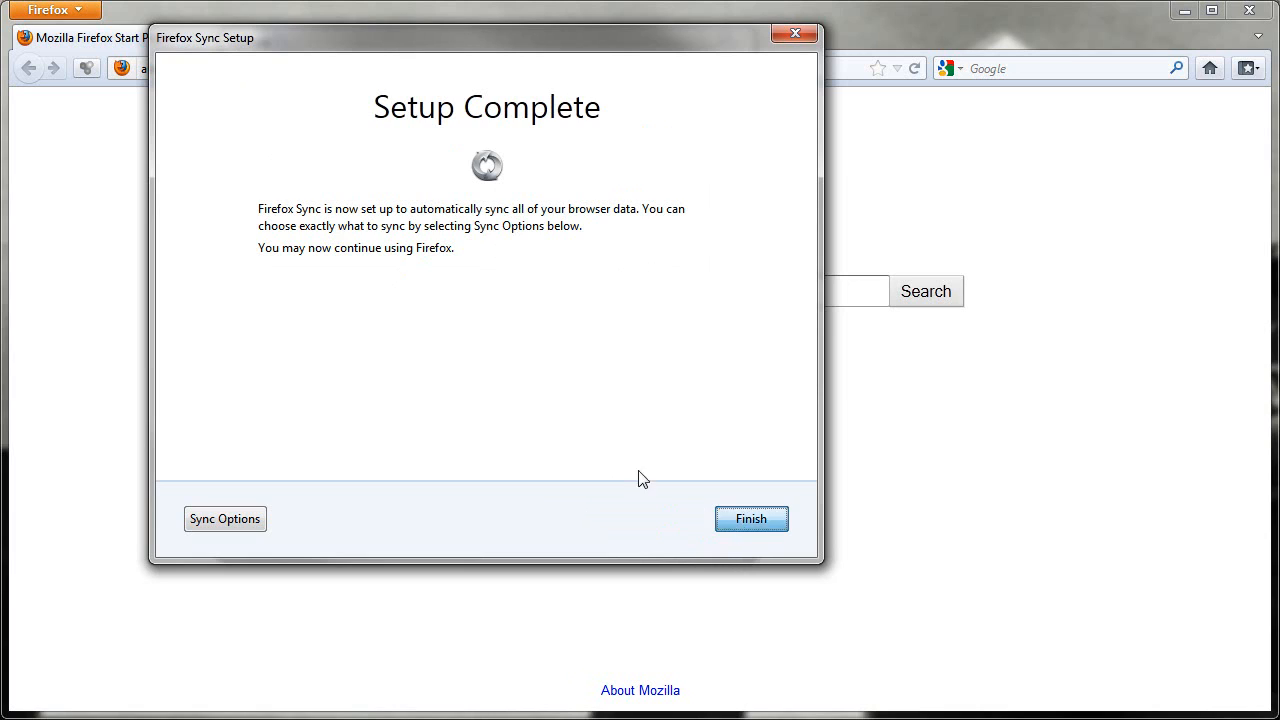
- Finish Sync setup and scroll through the Congrats welcome page
left_click(751, 518)
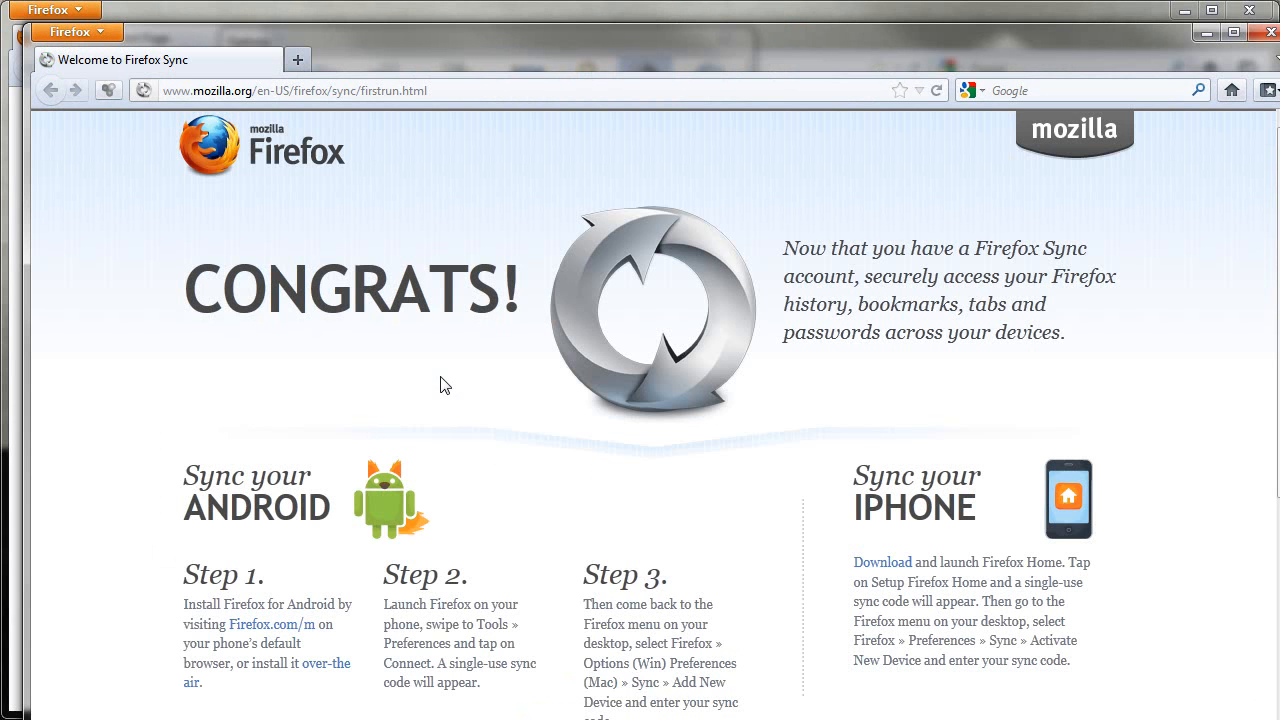
scroll("down", 3)
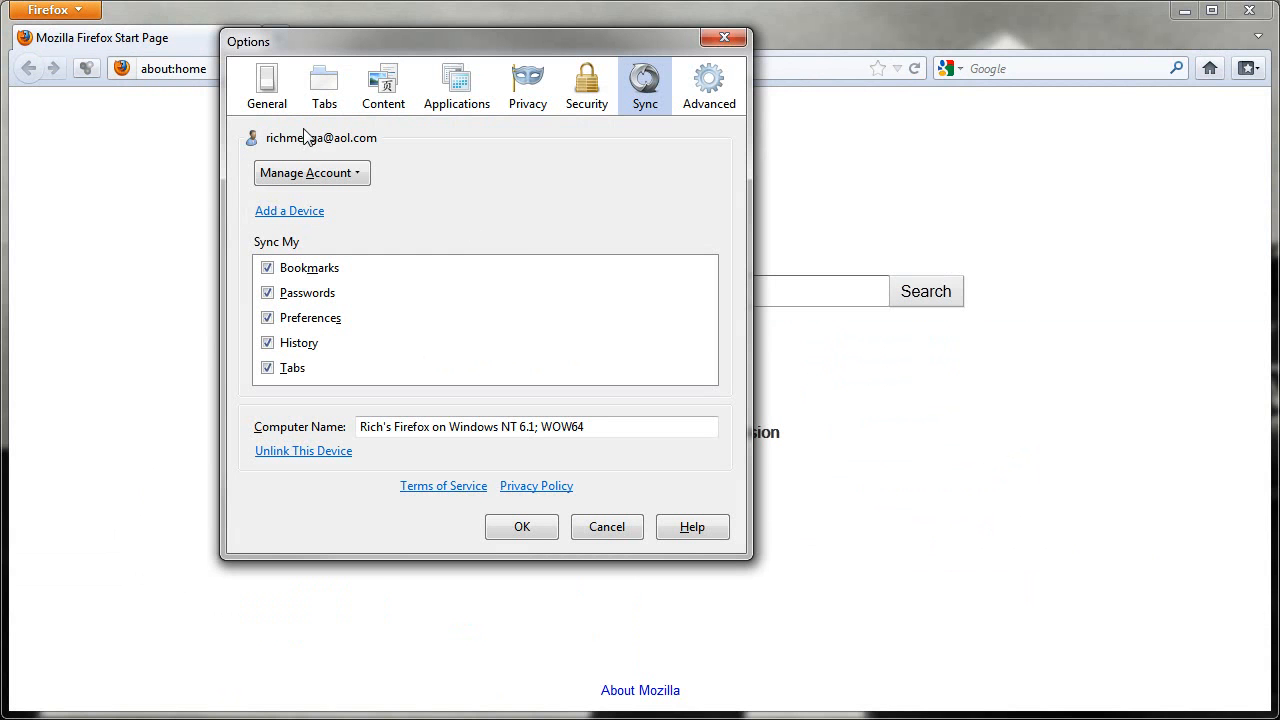
- In Options, move from General back to Sync and choose Unlink This Device
left_click(266, 85)
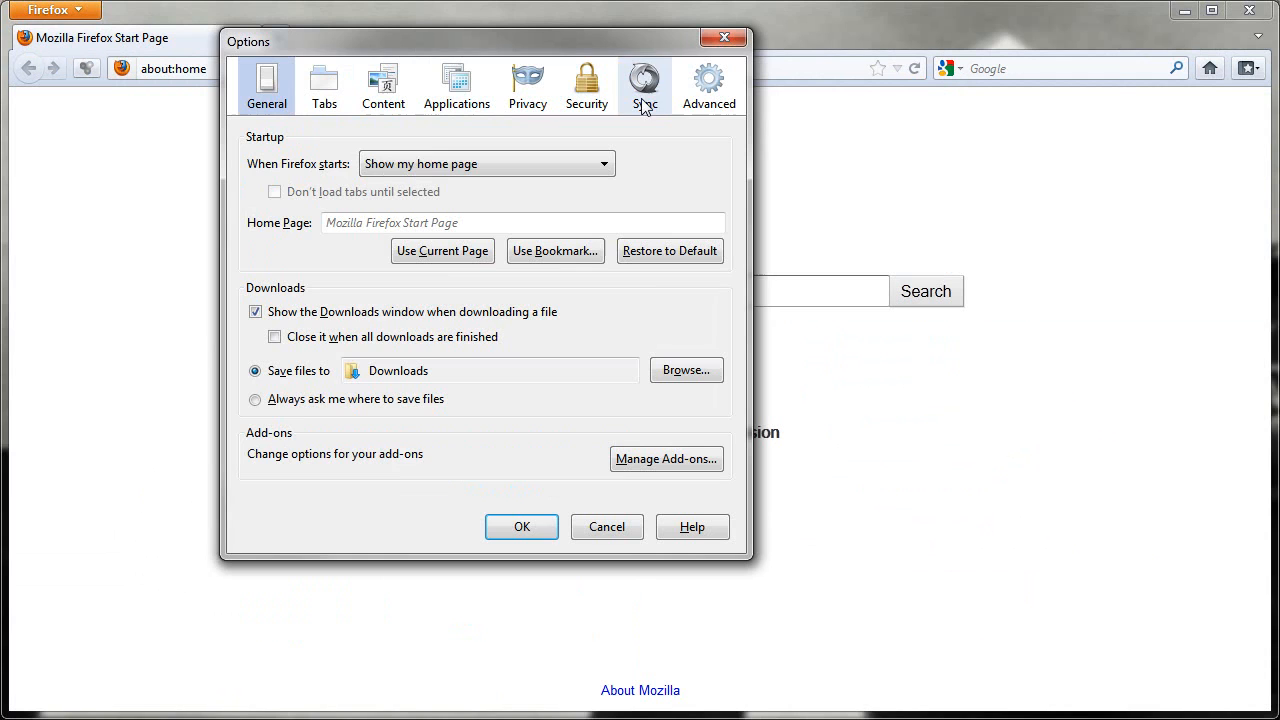
left_click(521, 527)
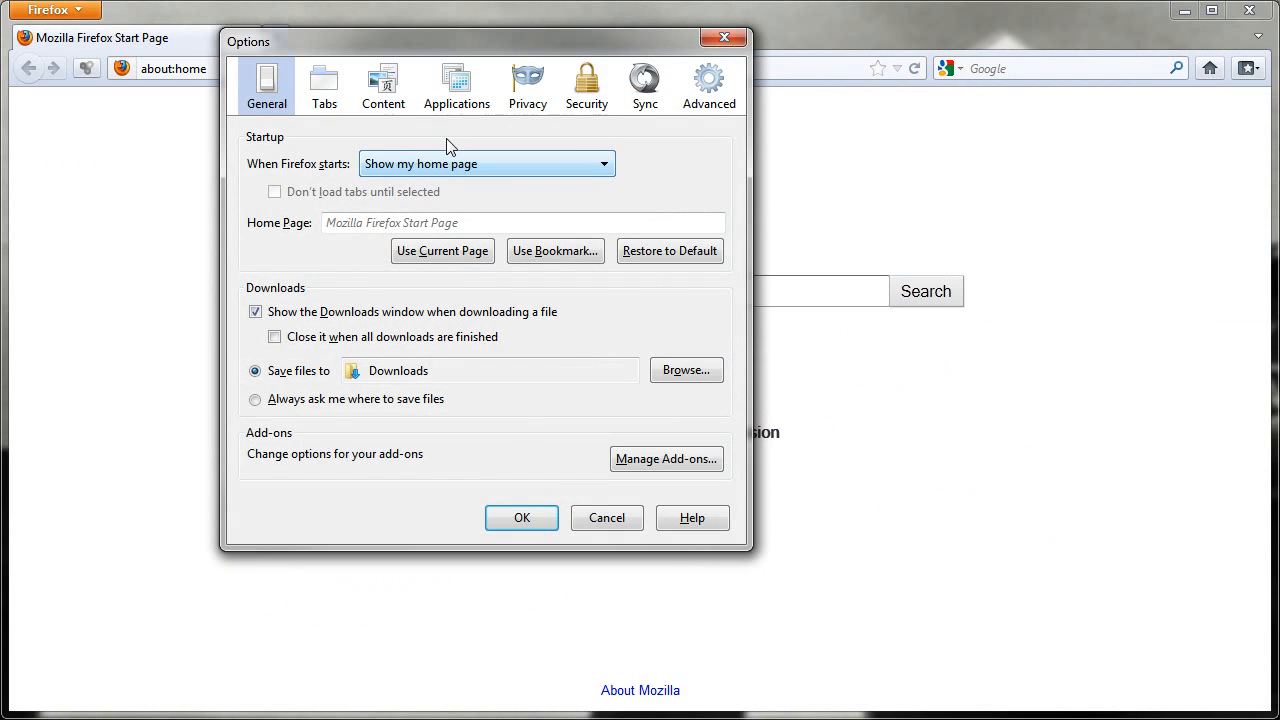
left_click(645, 85)
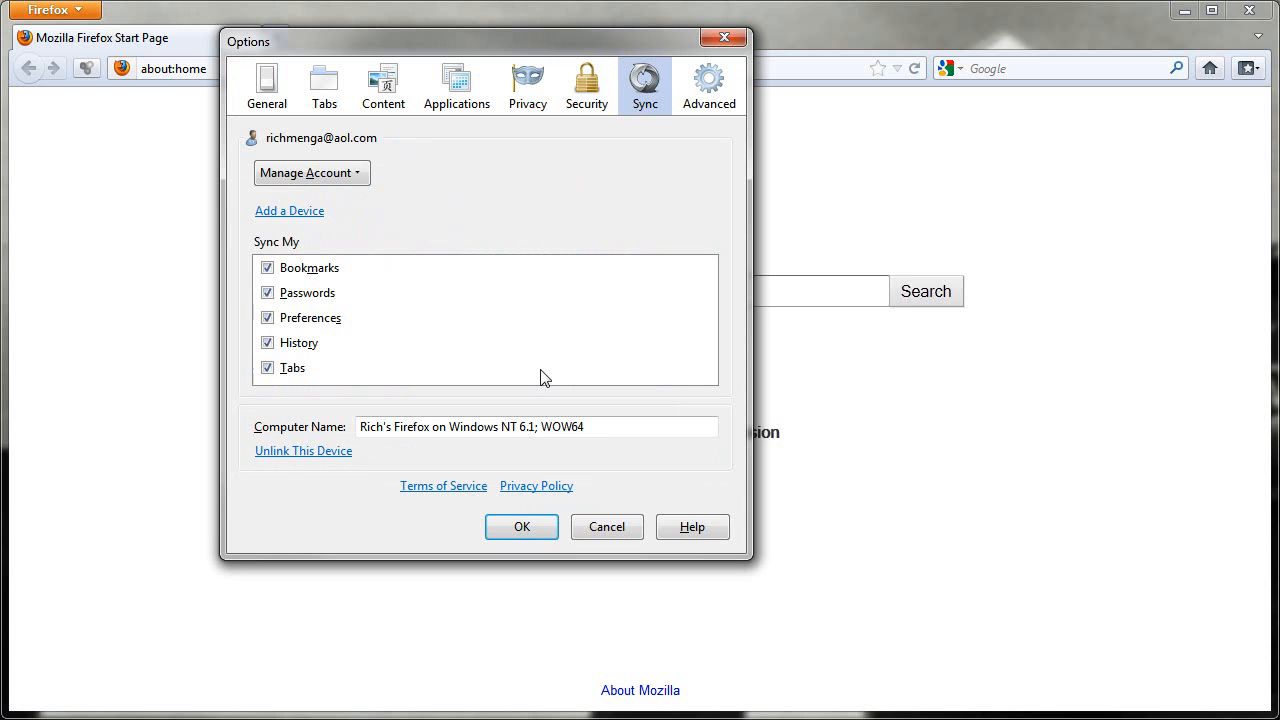
mouse_move(293, 453)
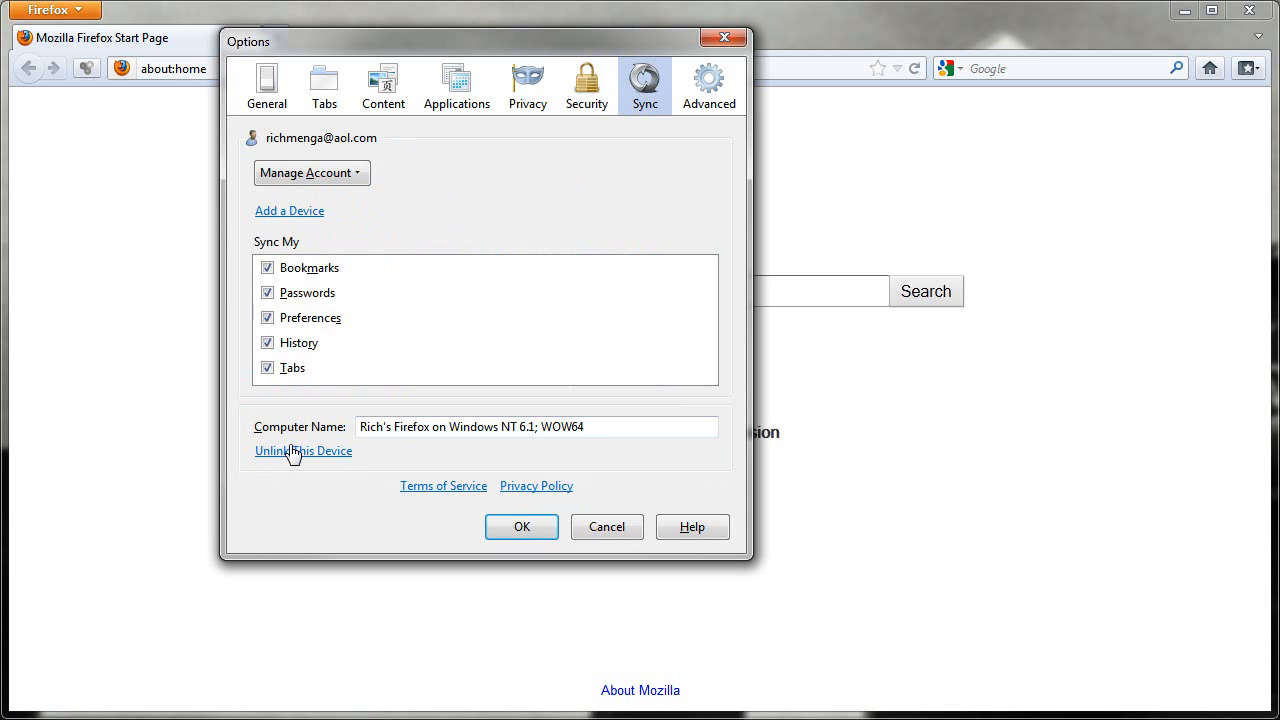
left_click(303, 451)
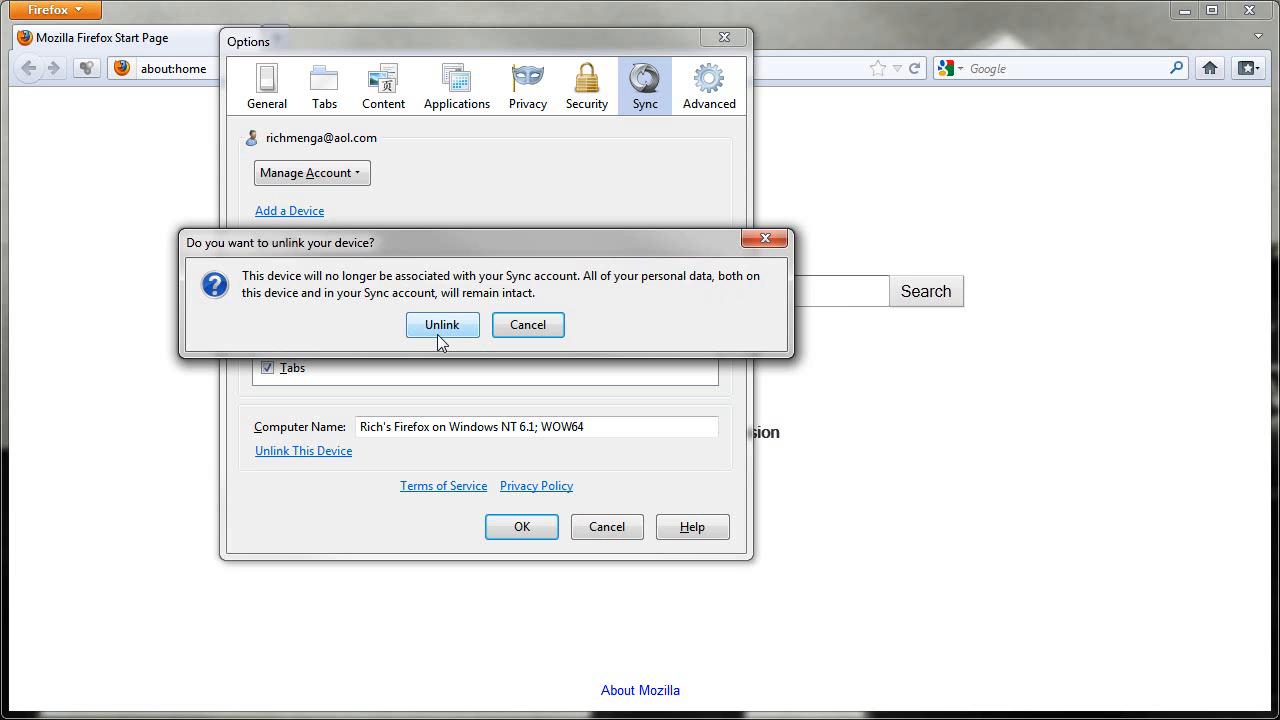
- Confirm Unlink to disconnect this computer from the Sync account
left_click(442, 325)
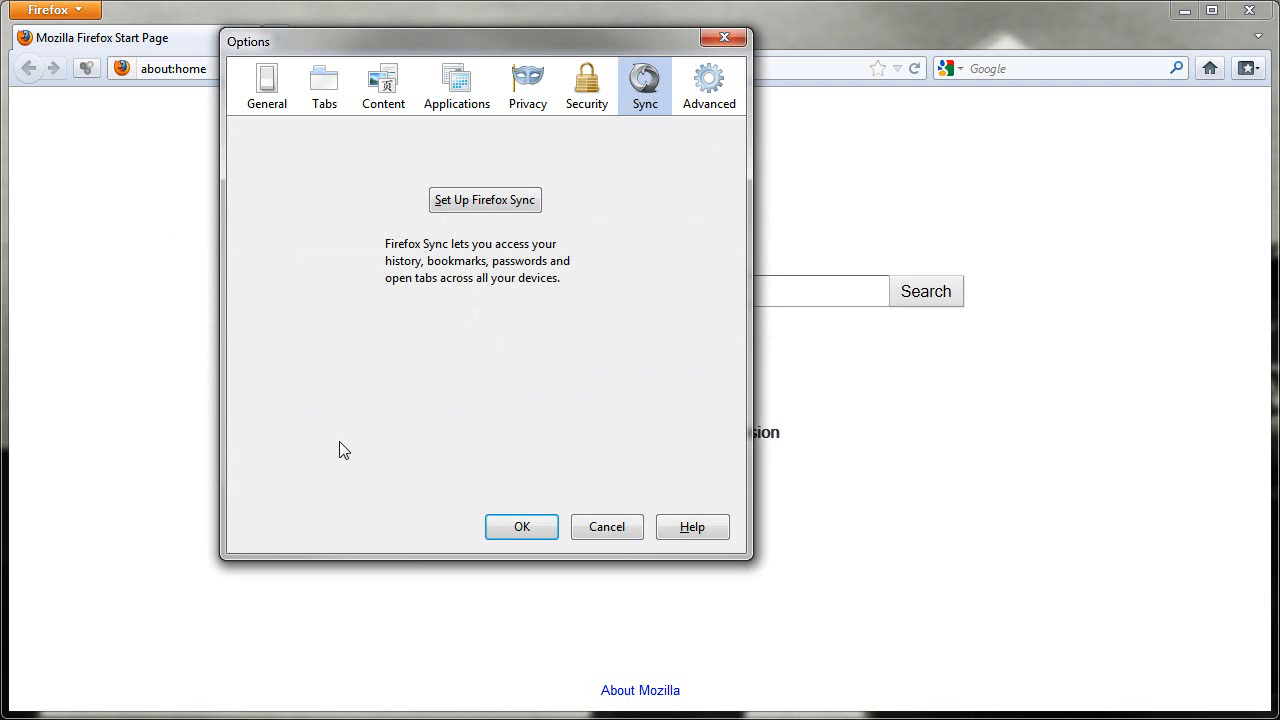
mouse_move(407, 435)
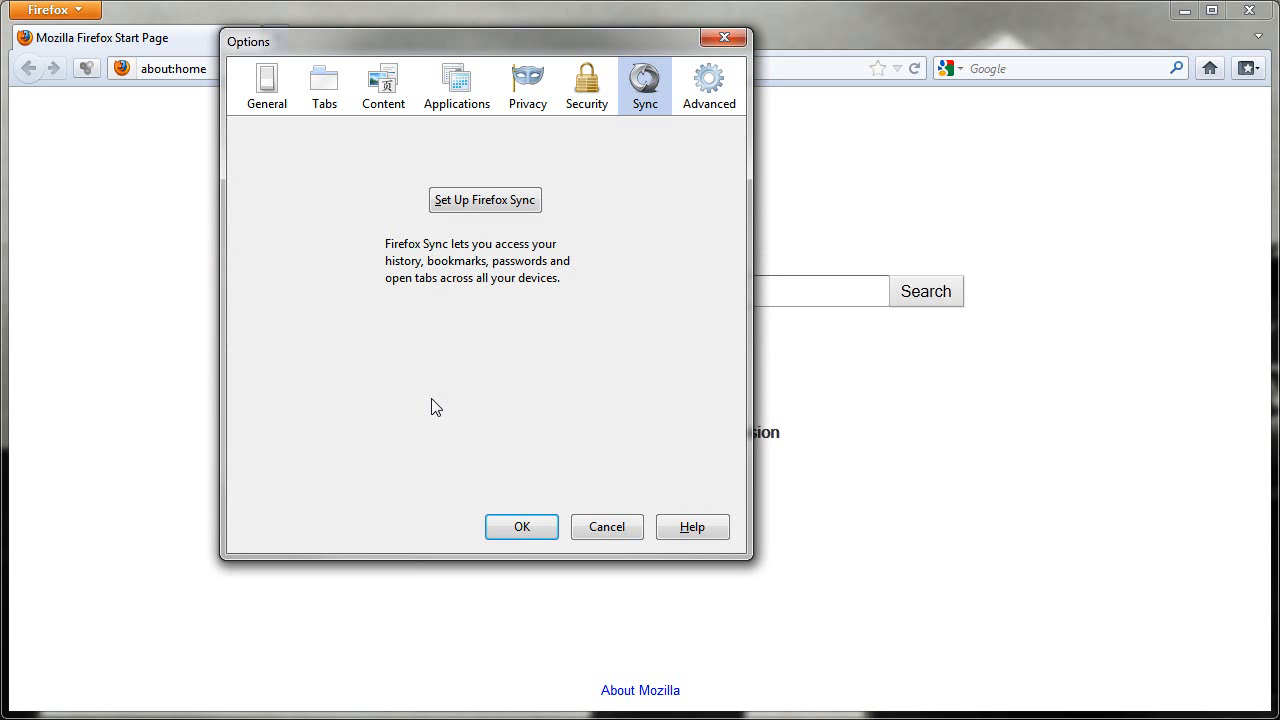
mouse_move(508, 328)
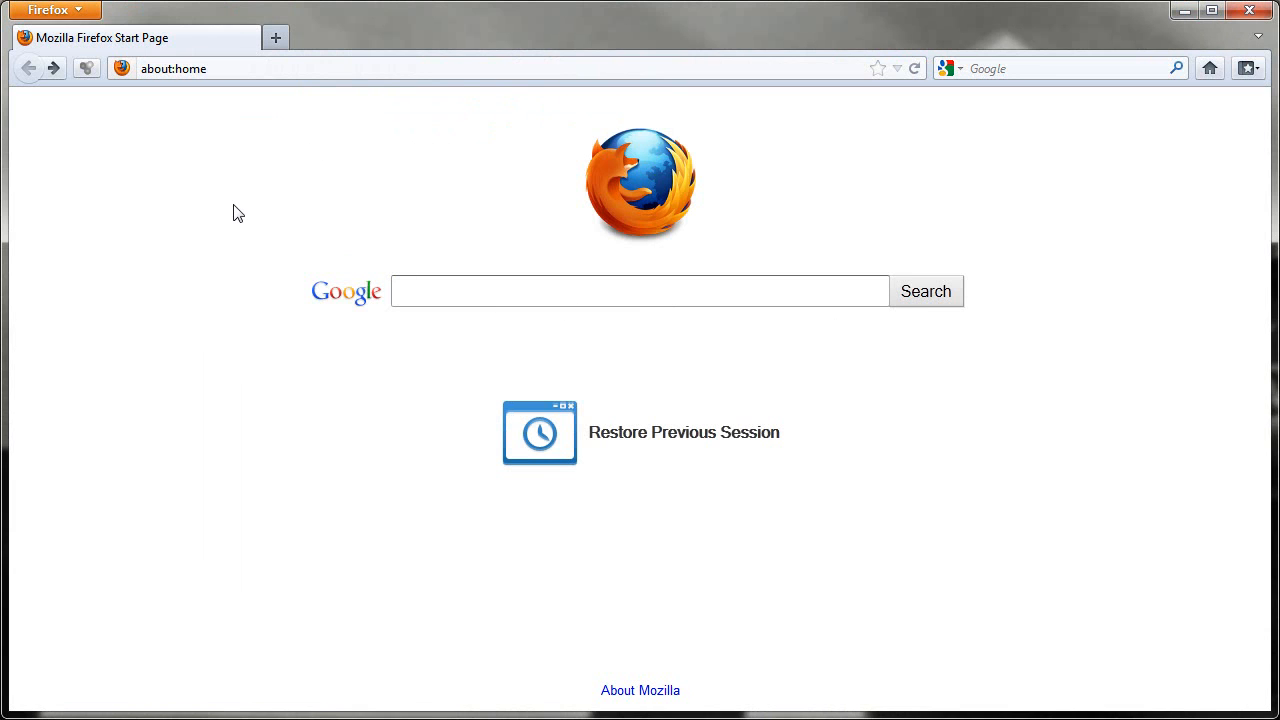
- Enter account.services.mozilla.com in the address bar
left_click(173, 68)
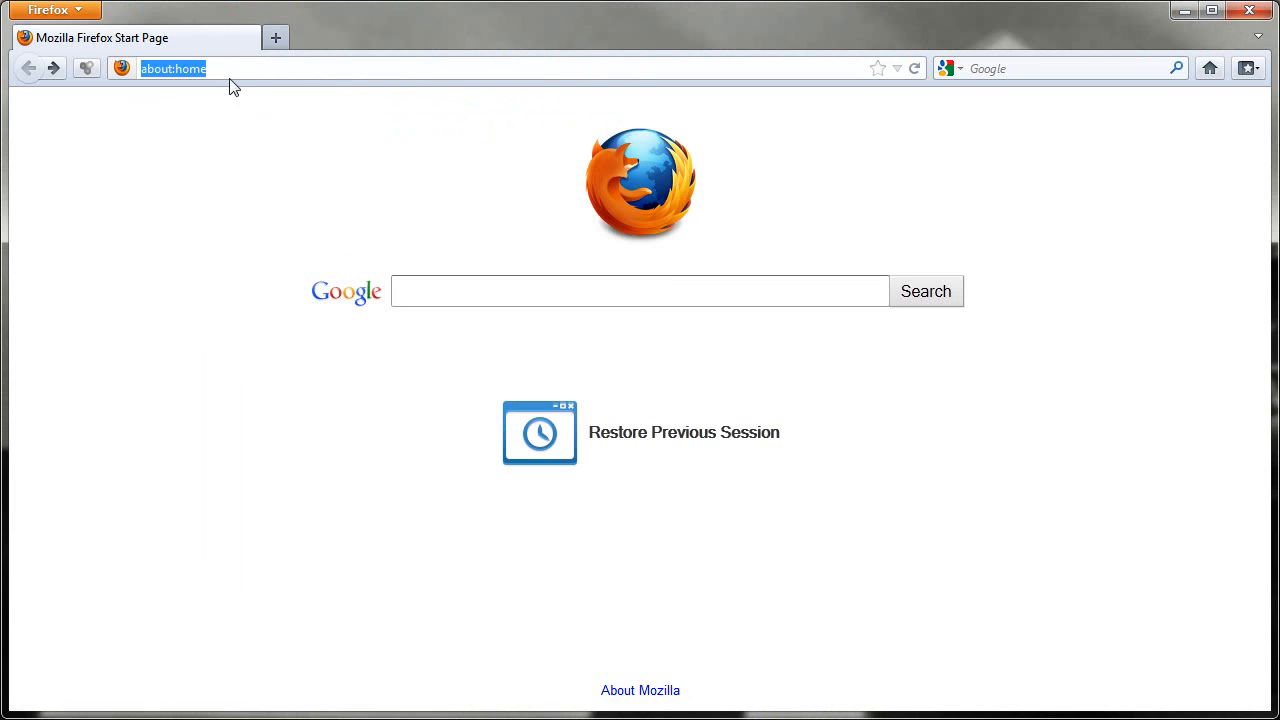
mouse_move(248, 224)
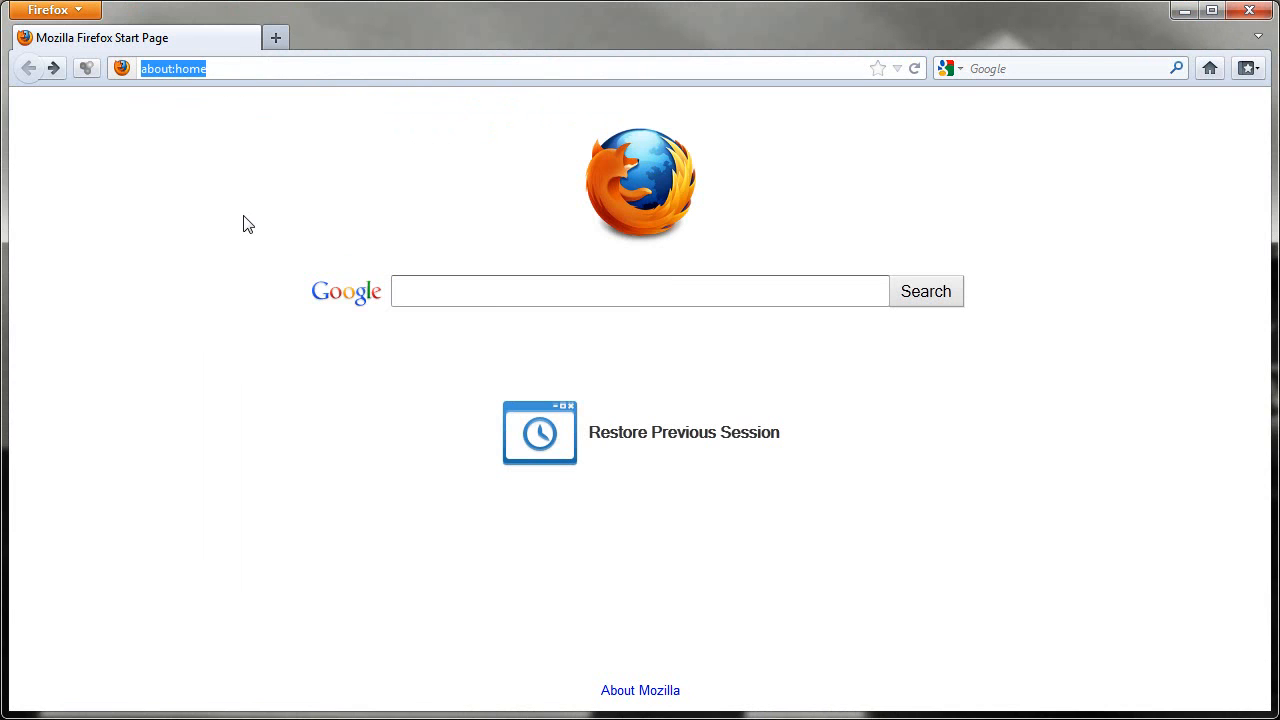
type("account.")
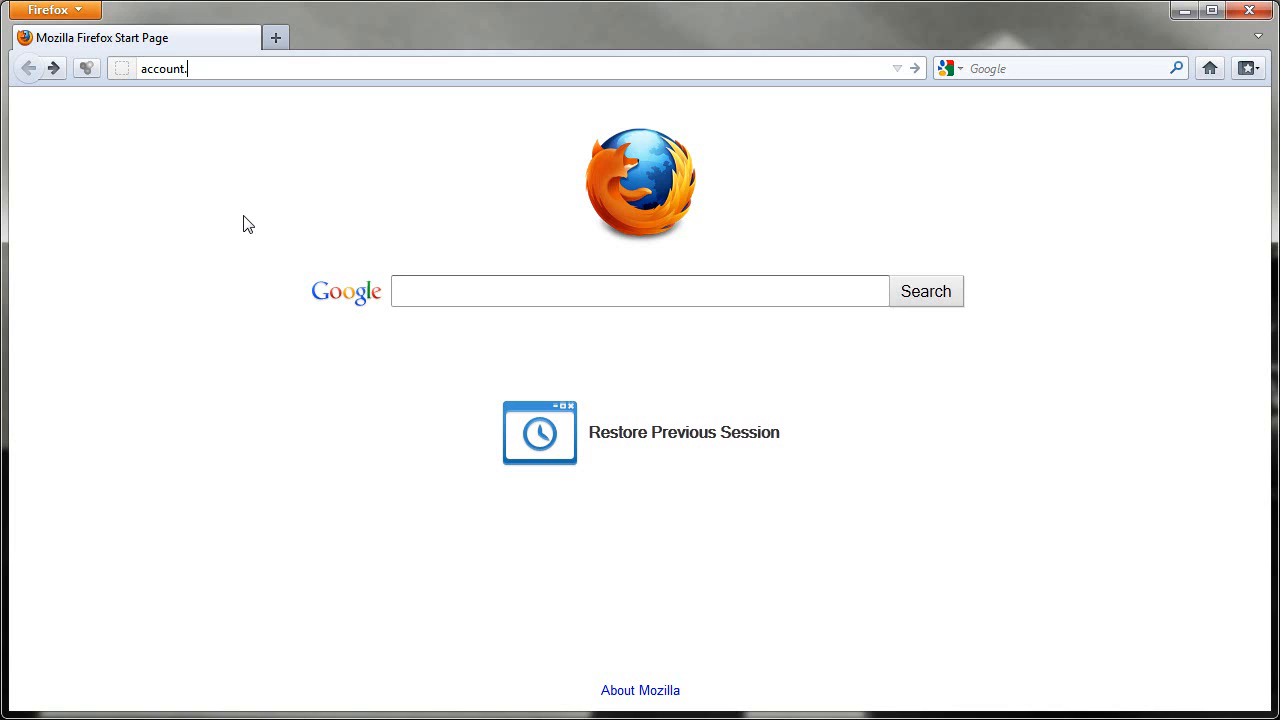
type("services.")
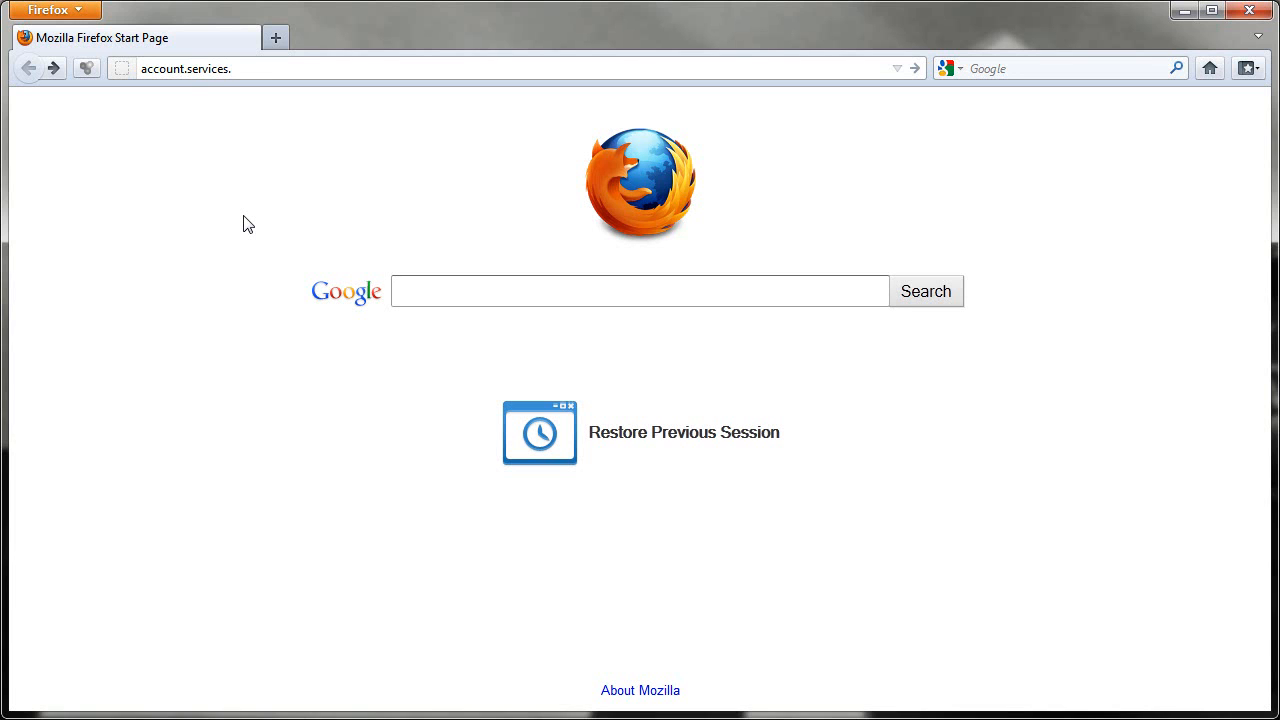
type("mozilla.com")
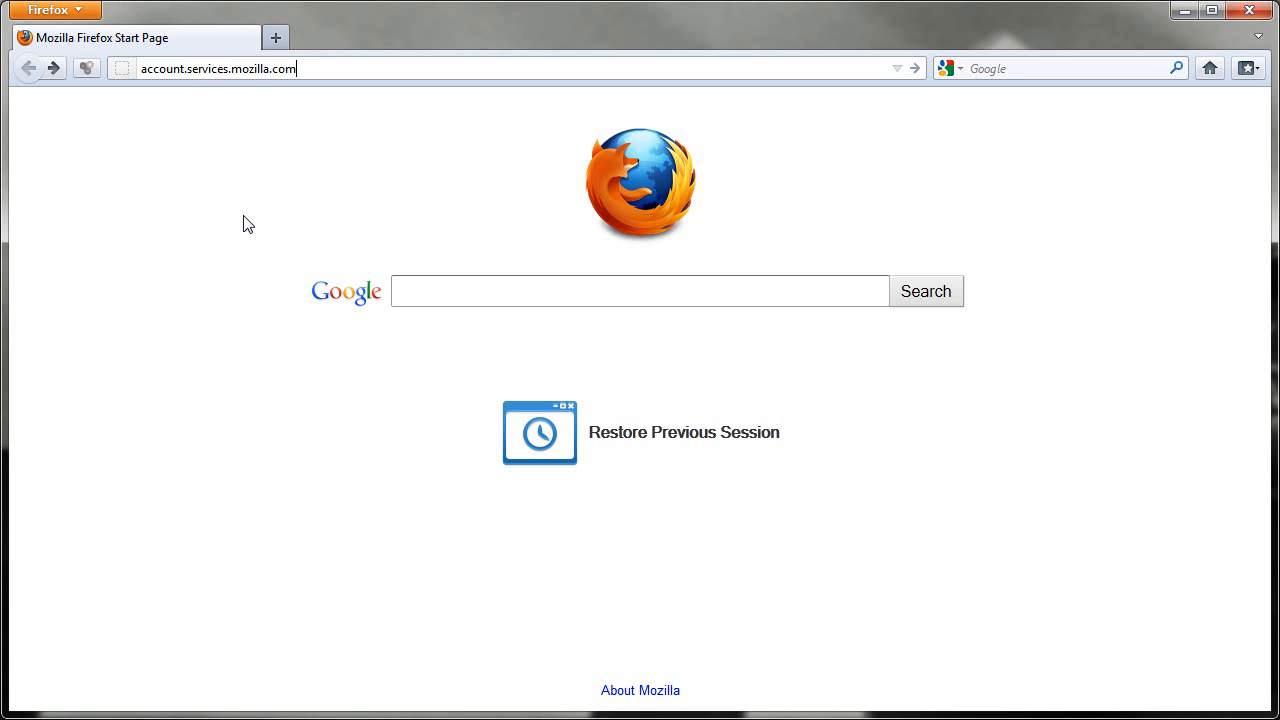
mouse_move(274, 221)
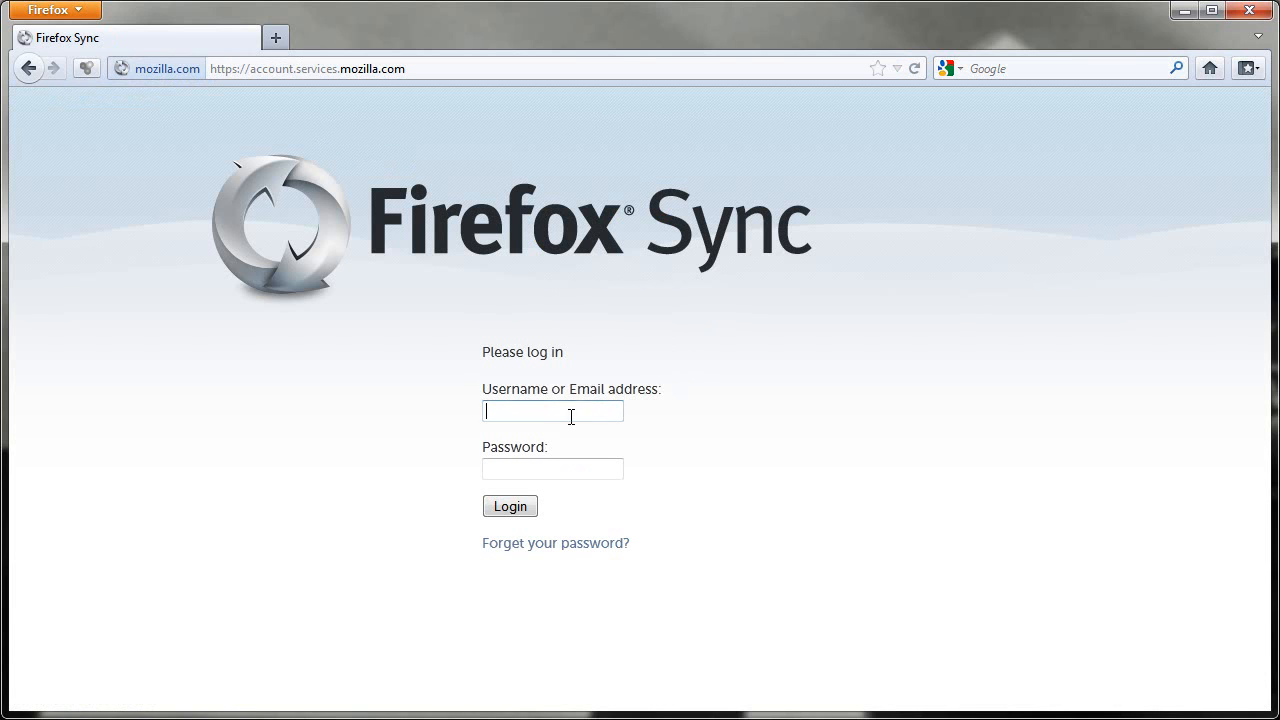
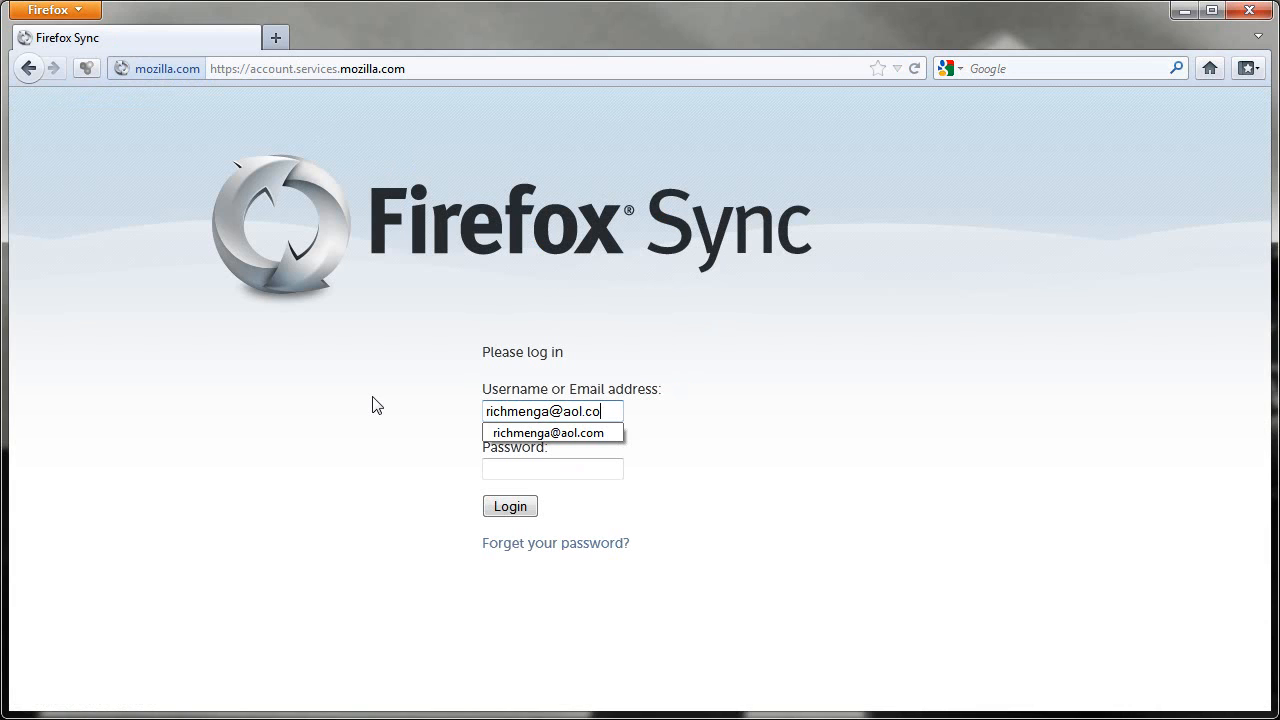
left_click(551, 432)
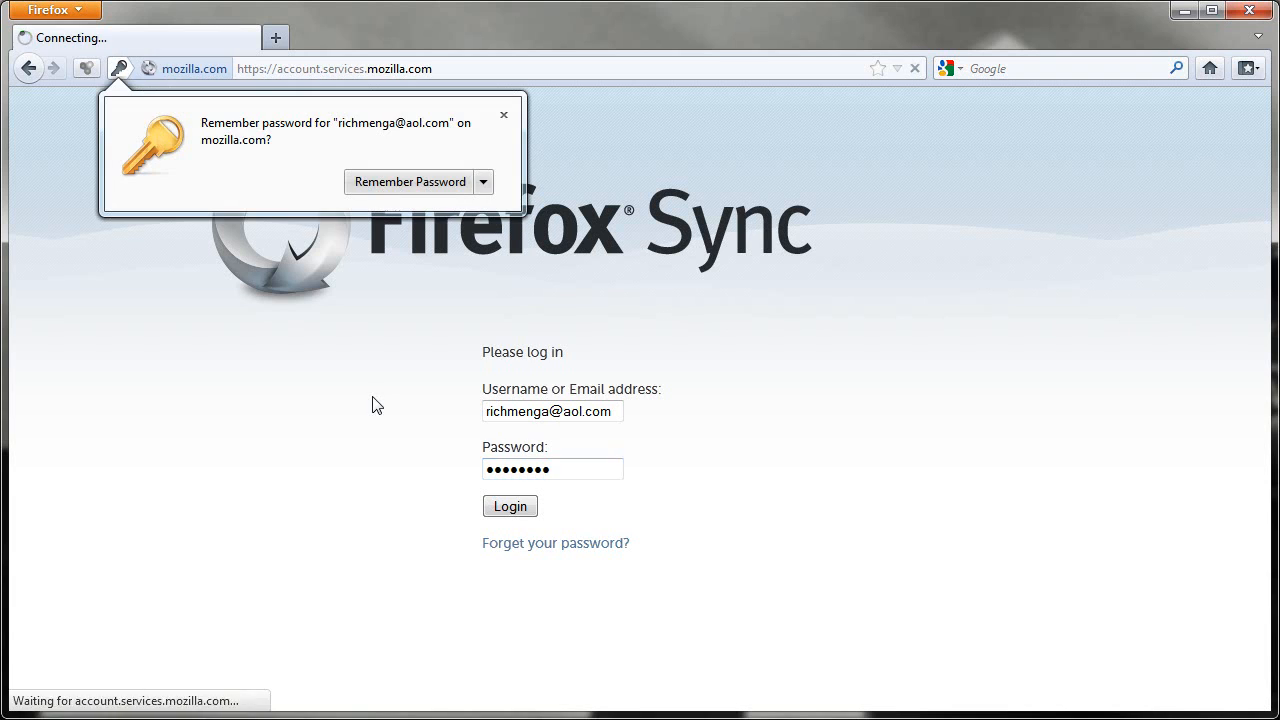
left_click(510, 505)
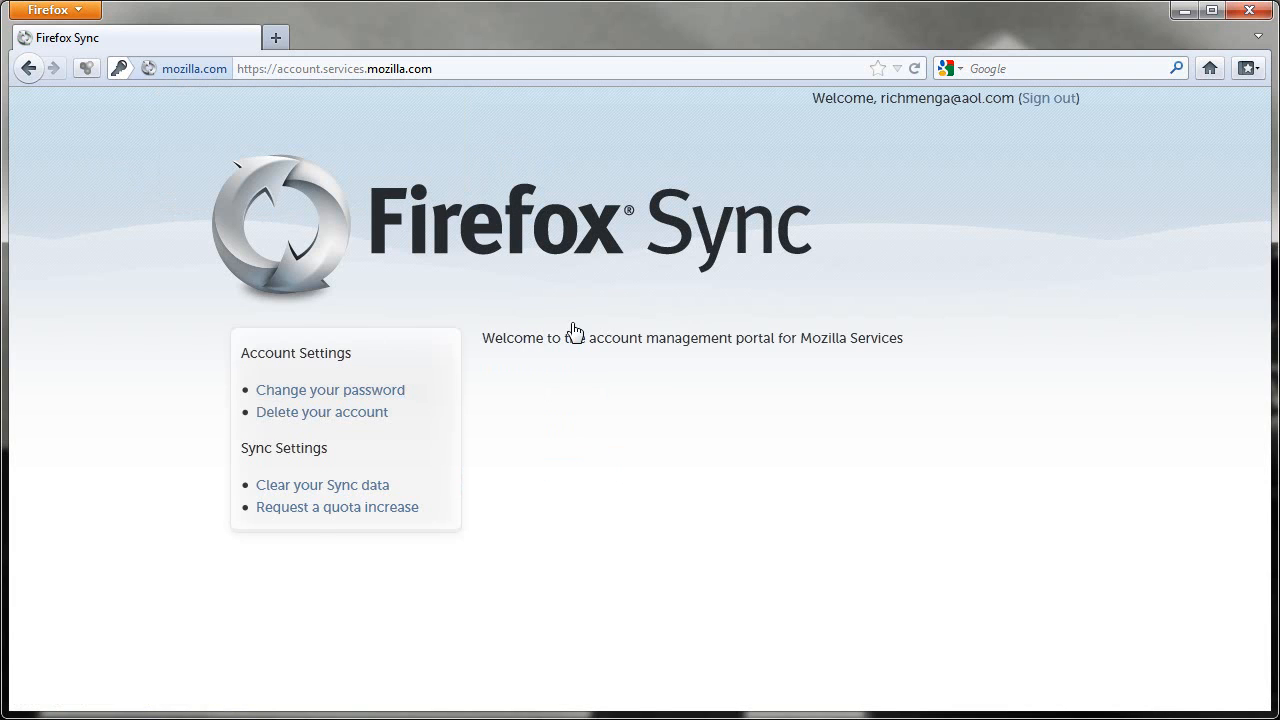
mouse_move(363, 424)
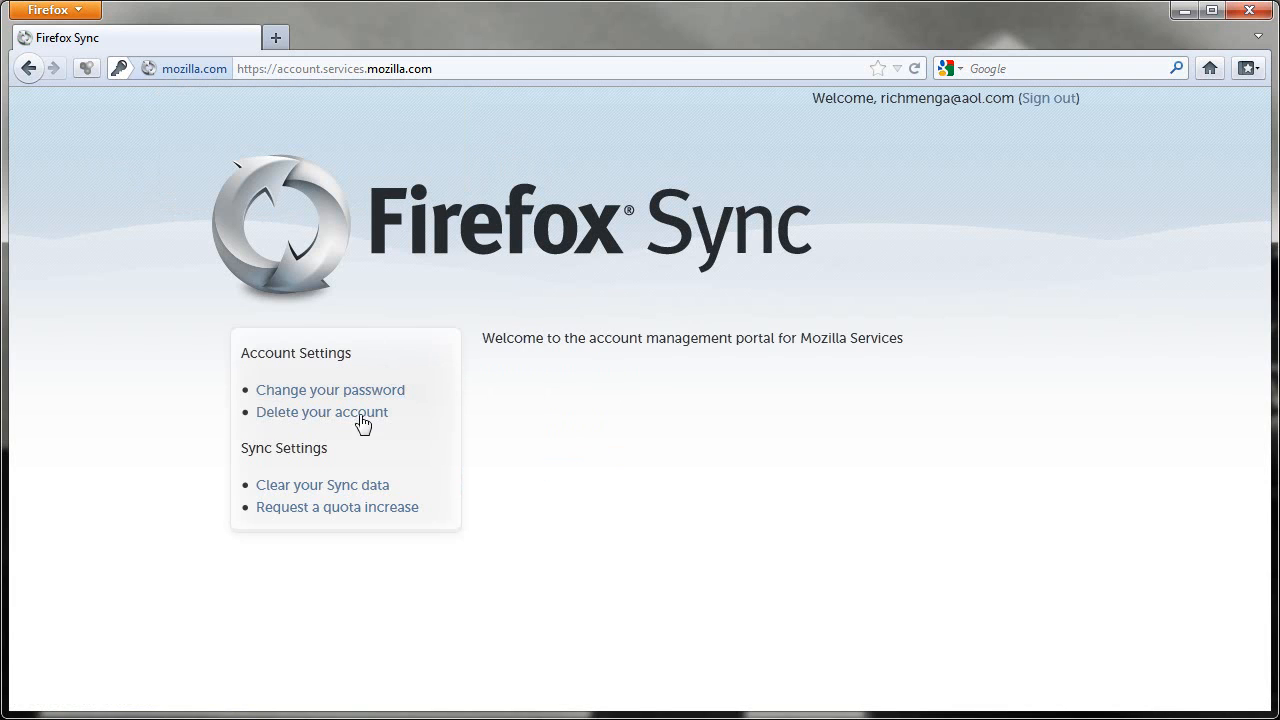
mouse_move(337, 507)
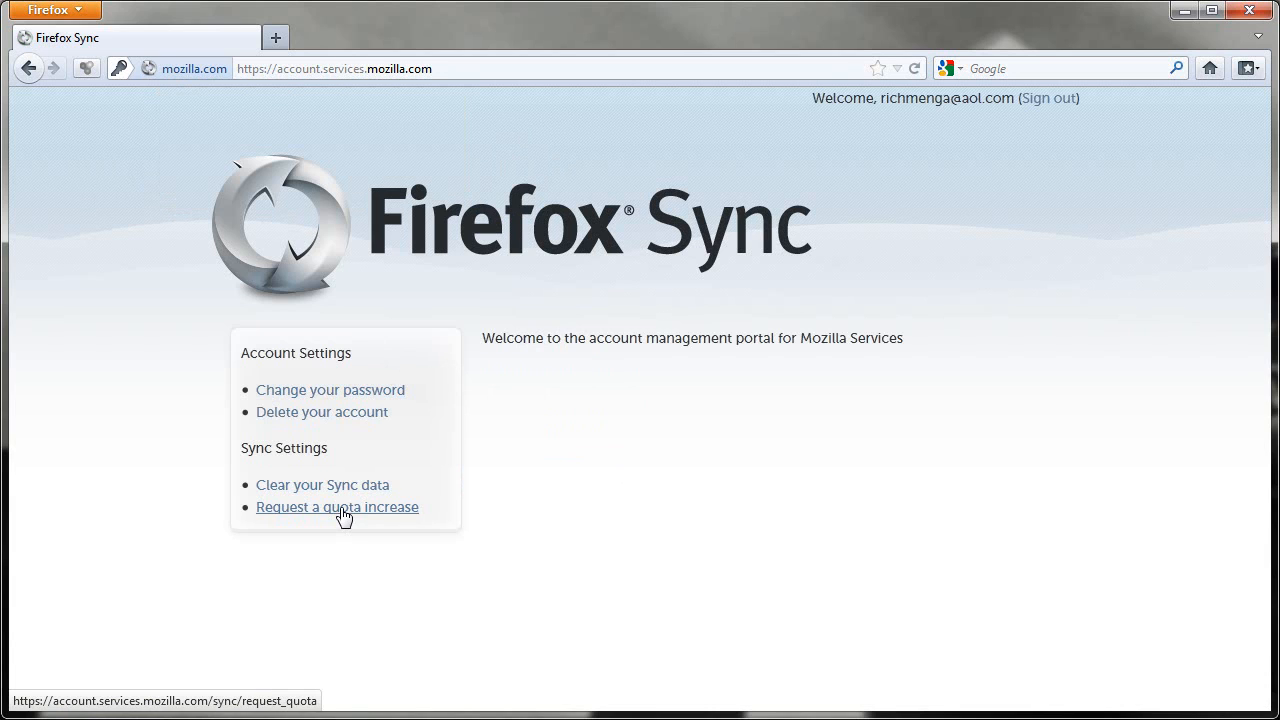
mouse_move(315, 412)
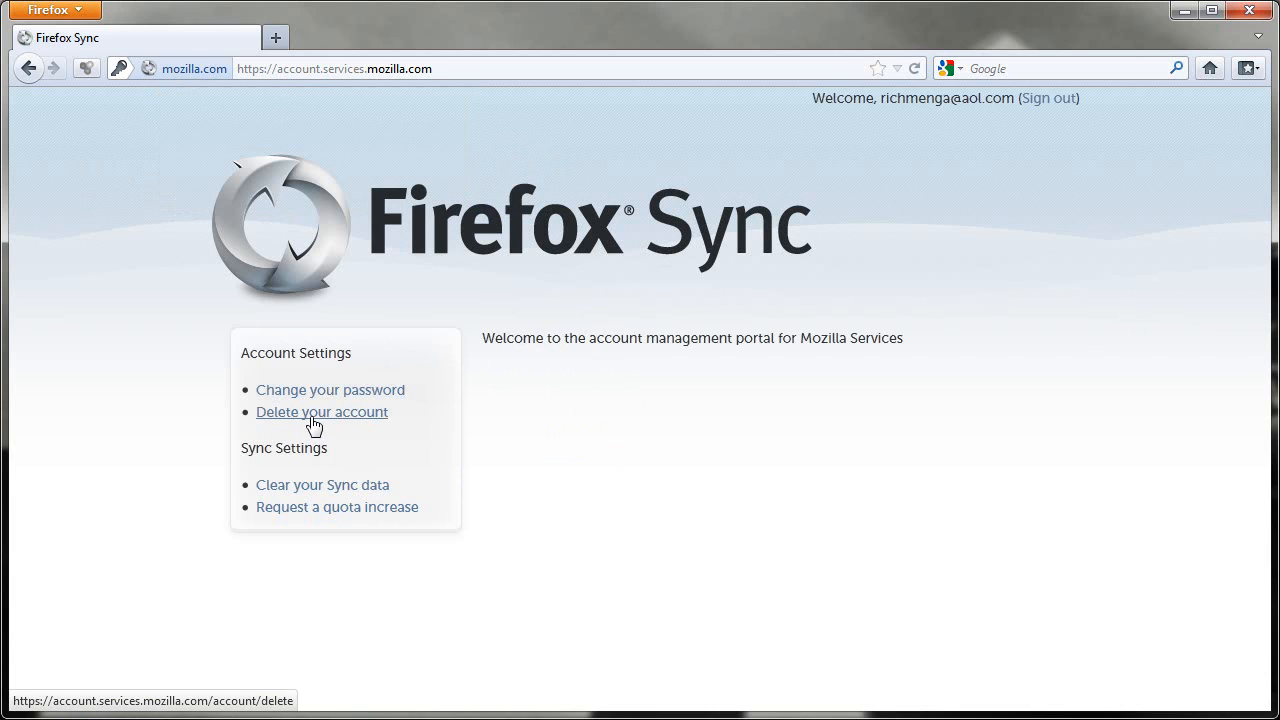
mouse_move(315, 418)
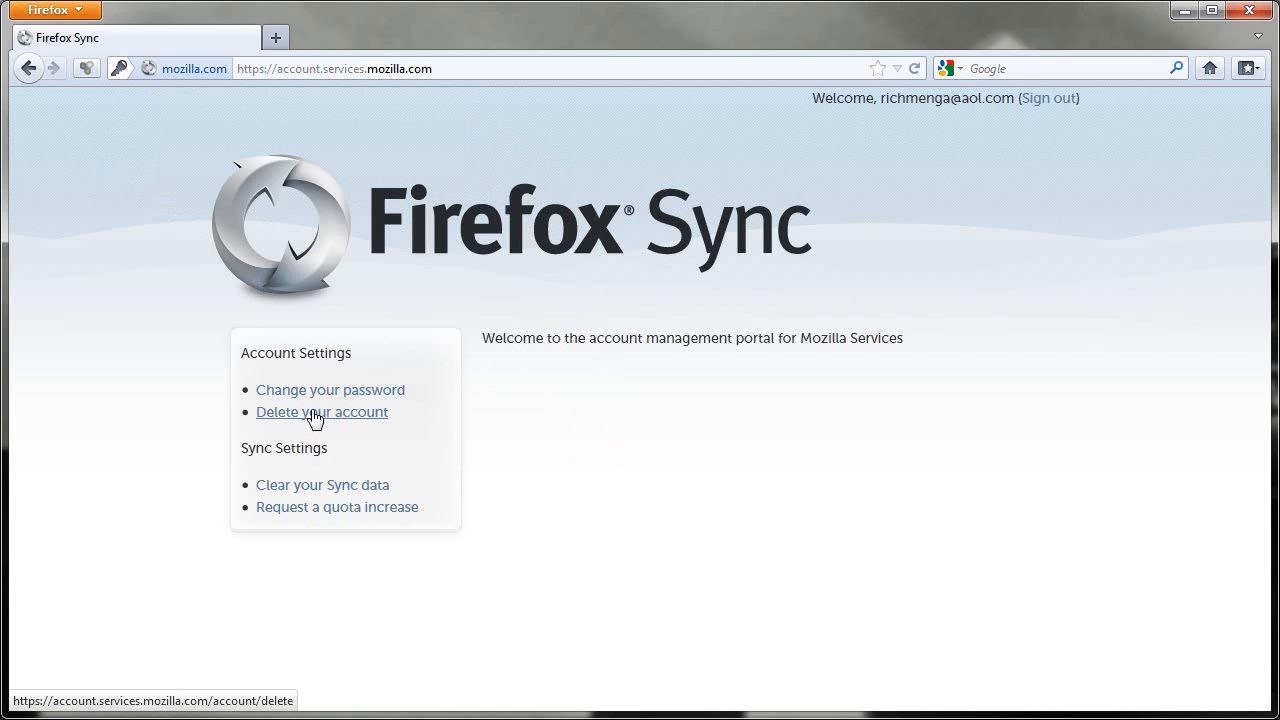
mouse_move(583, 463)
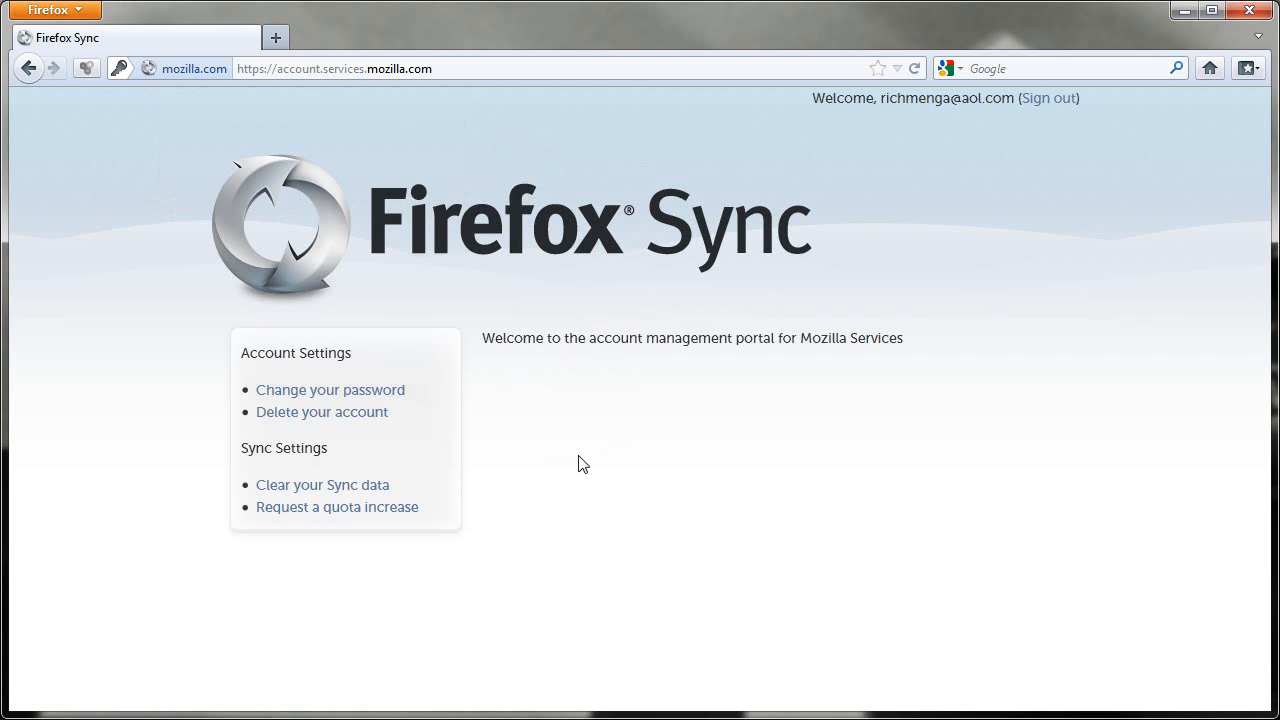
mouse_move(315, 418)
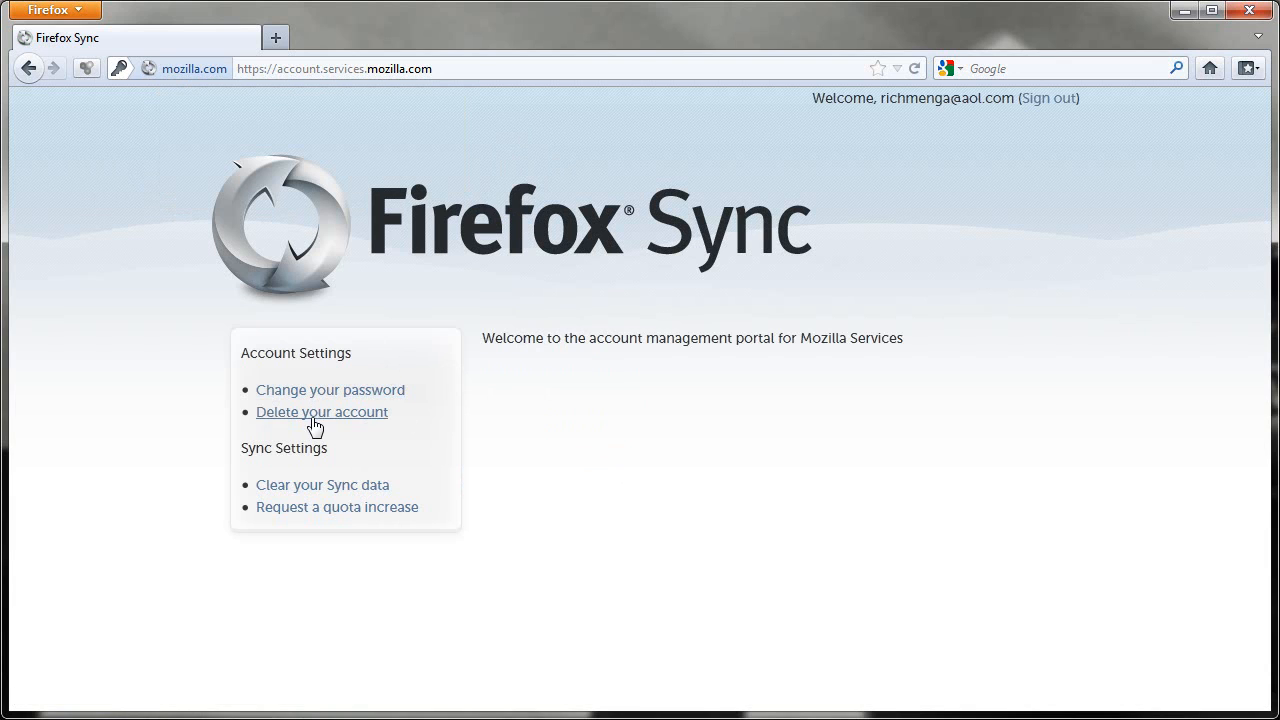
- Delete the Sync account after confirming with the password, then decline saving the password
left_click(321, 411)
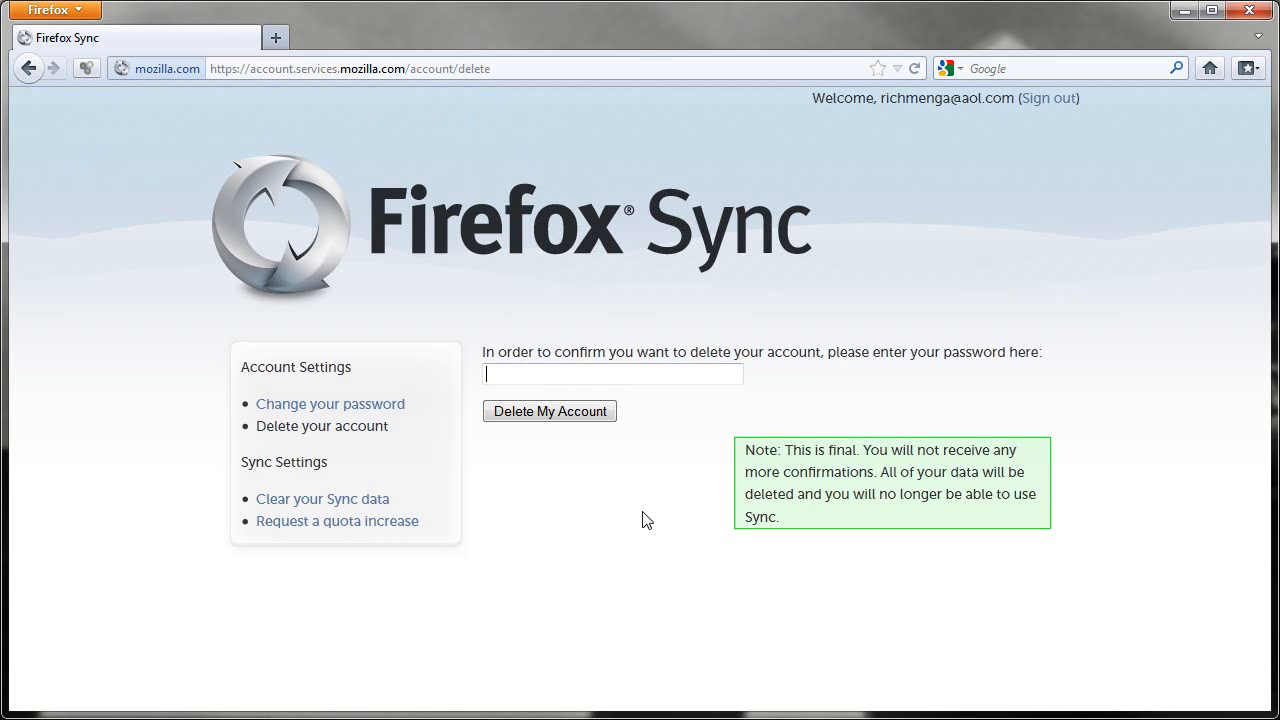
type("password")
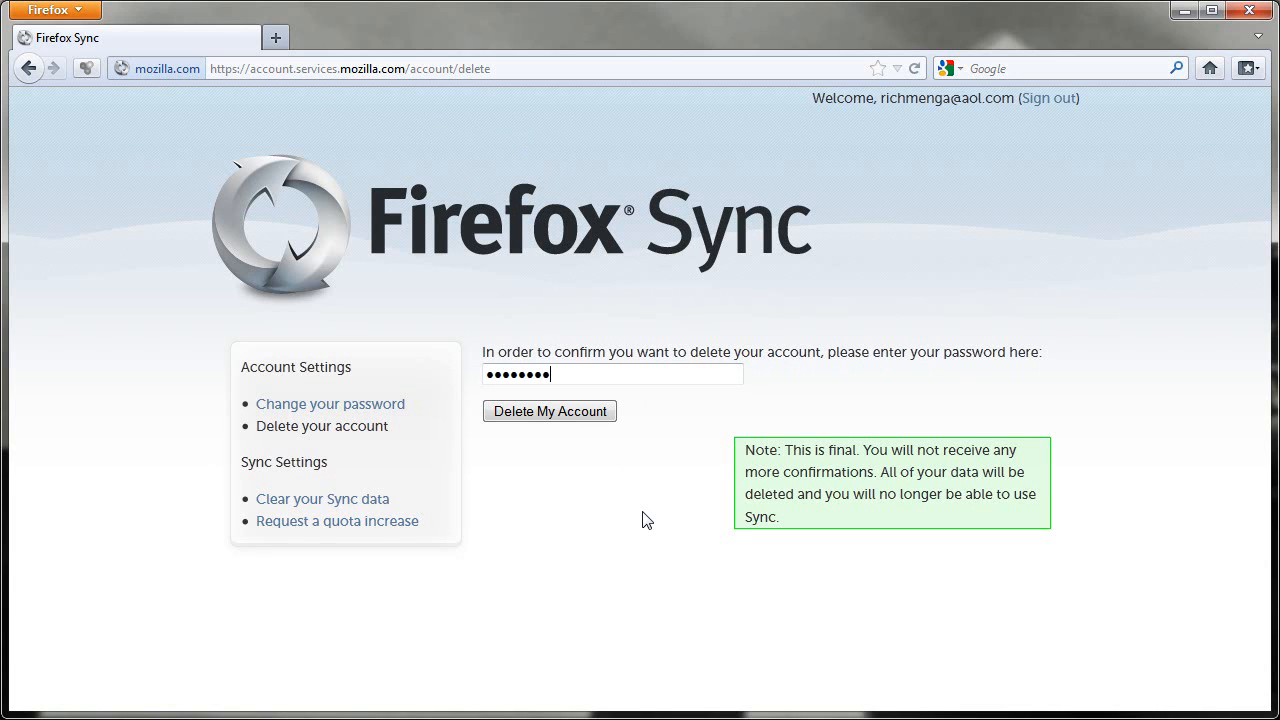
left_click(549, 411)
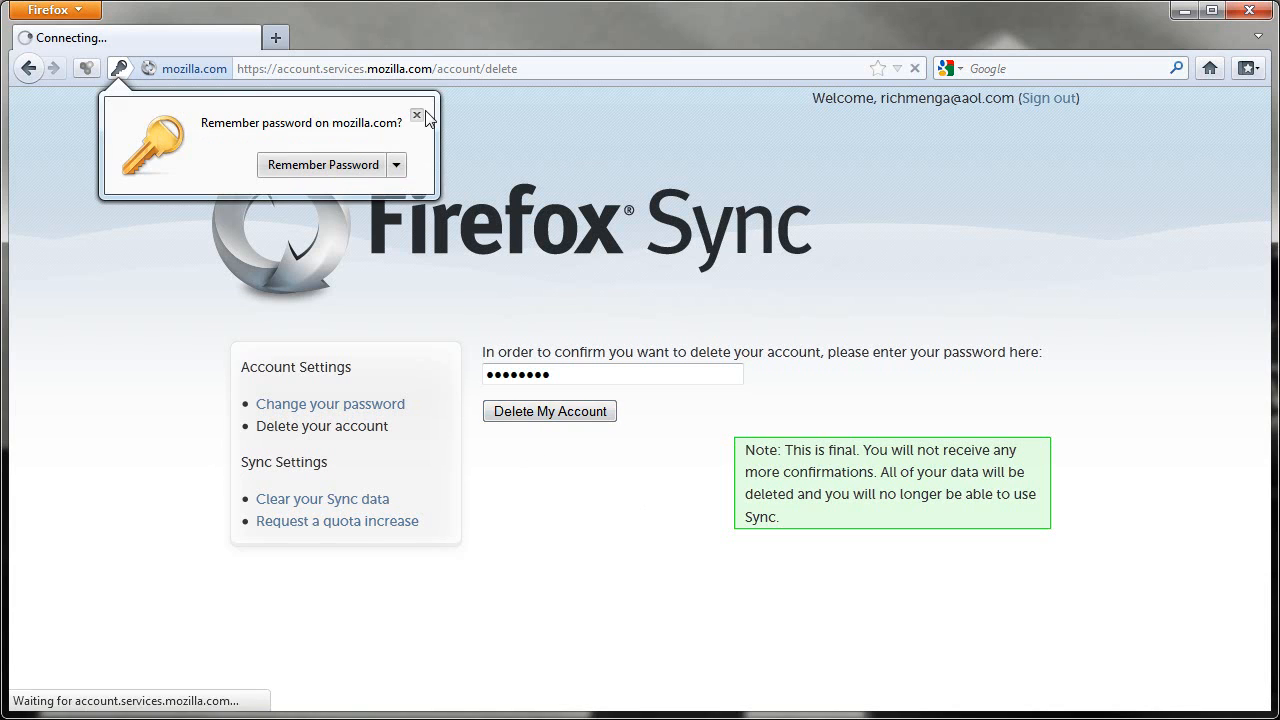
left_click(549, 411)
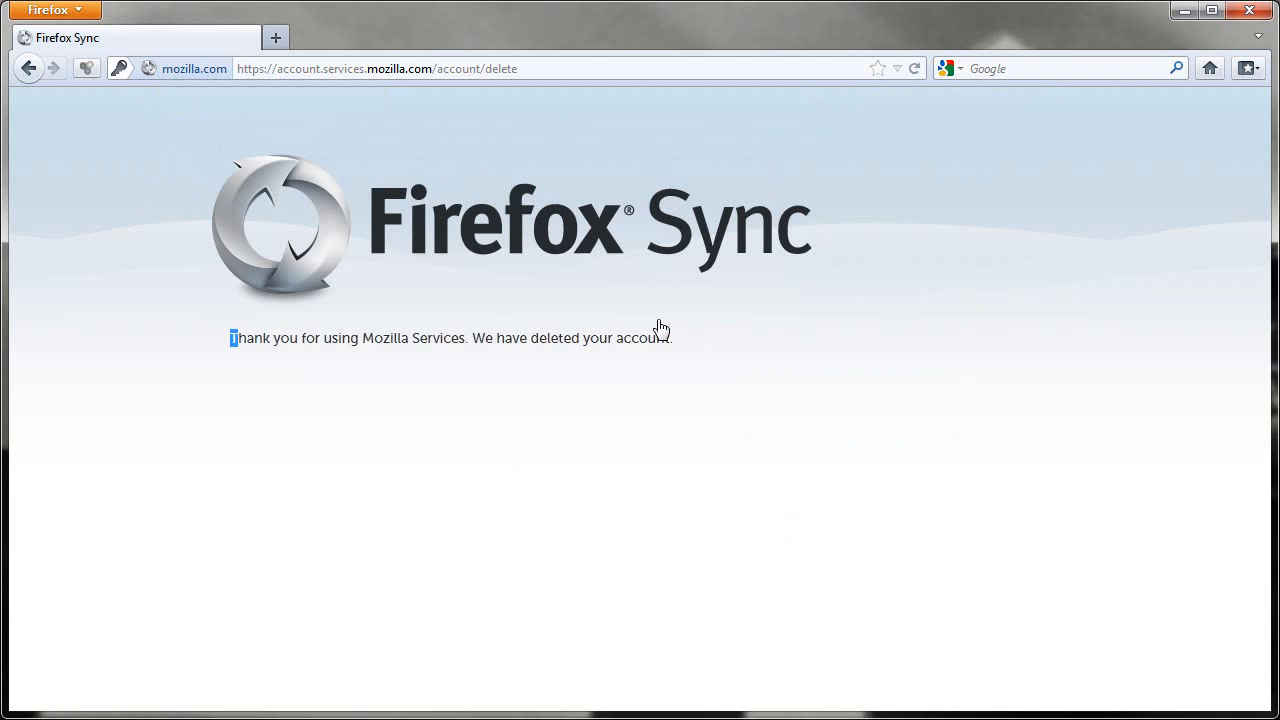
mouse_move(563, 435)
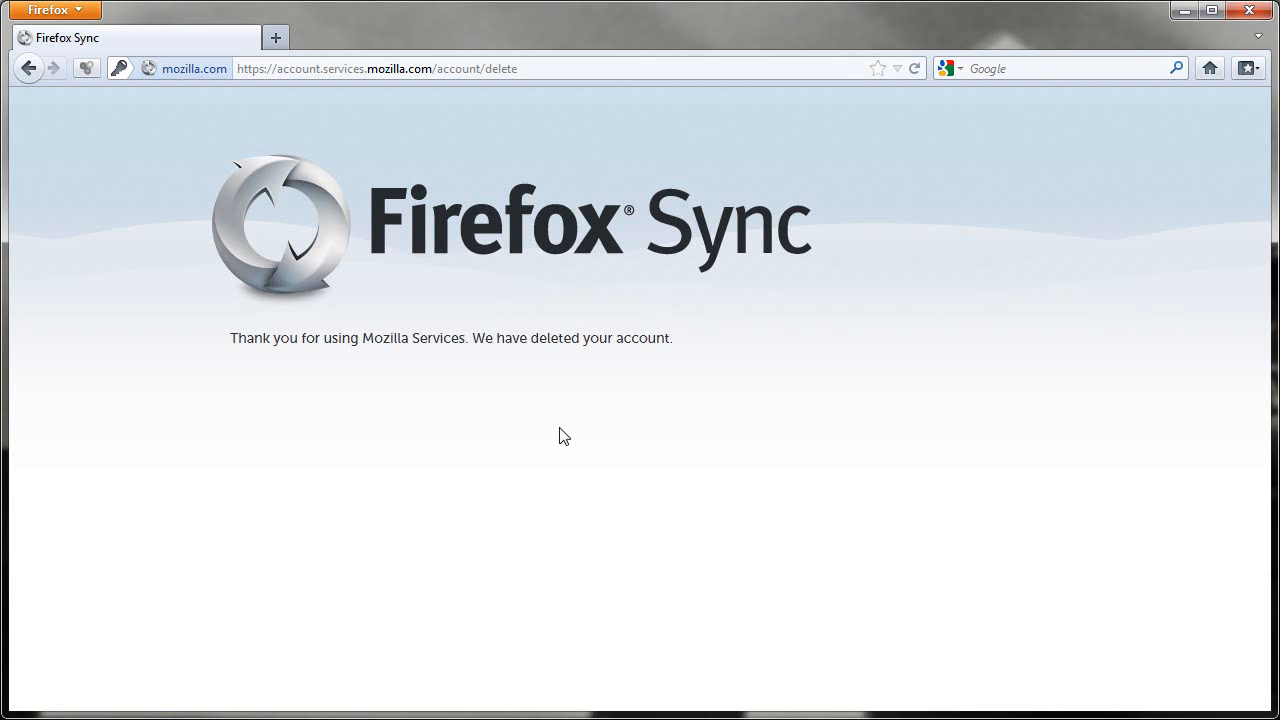
mouse_move(640, 262)
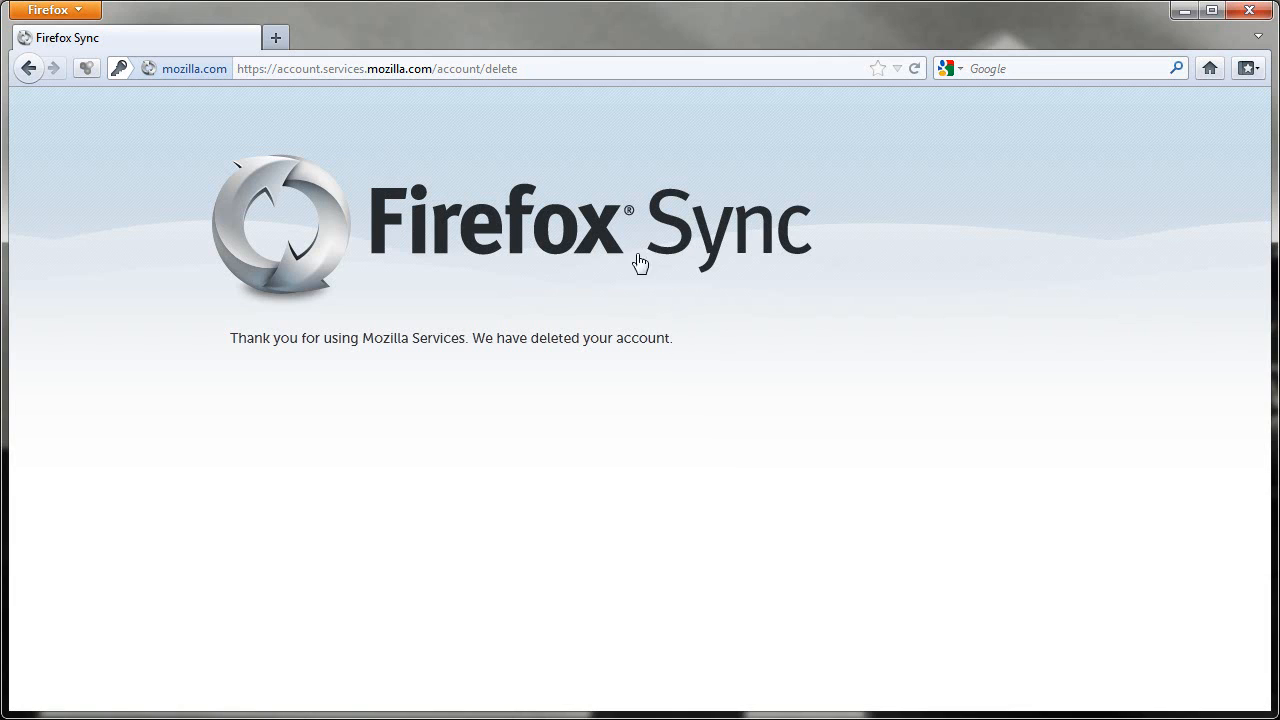
mouse_move(580, 505)
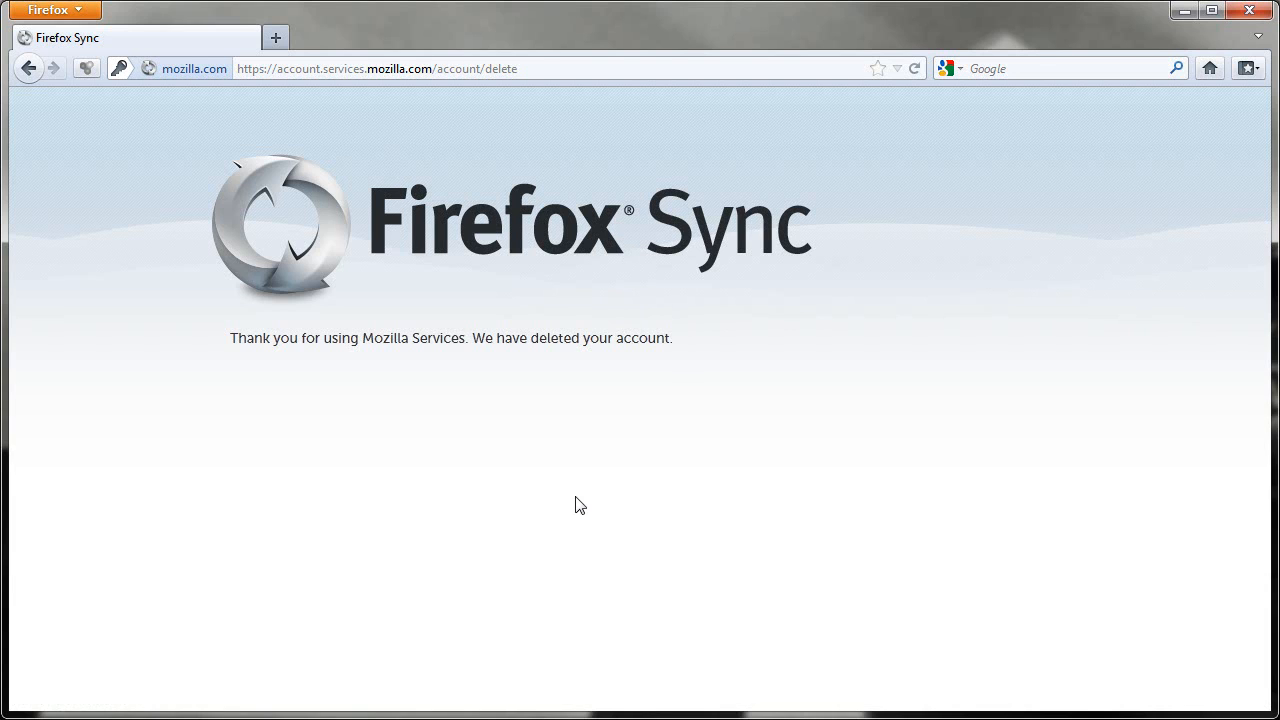
mouse_move(482, 515)
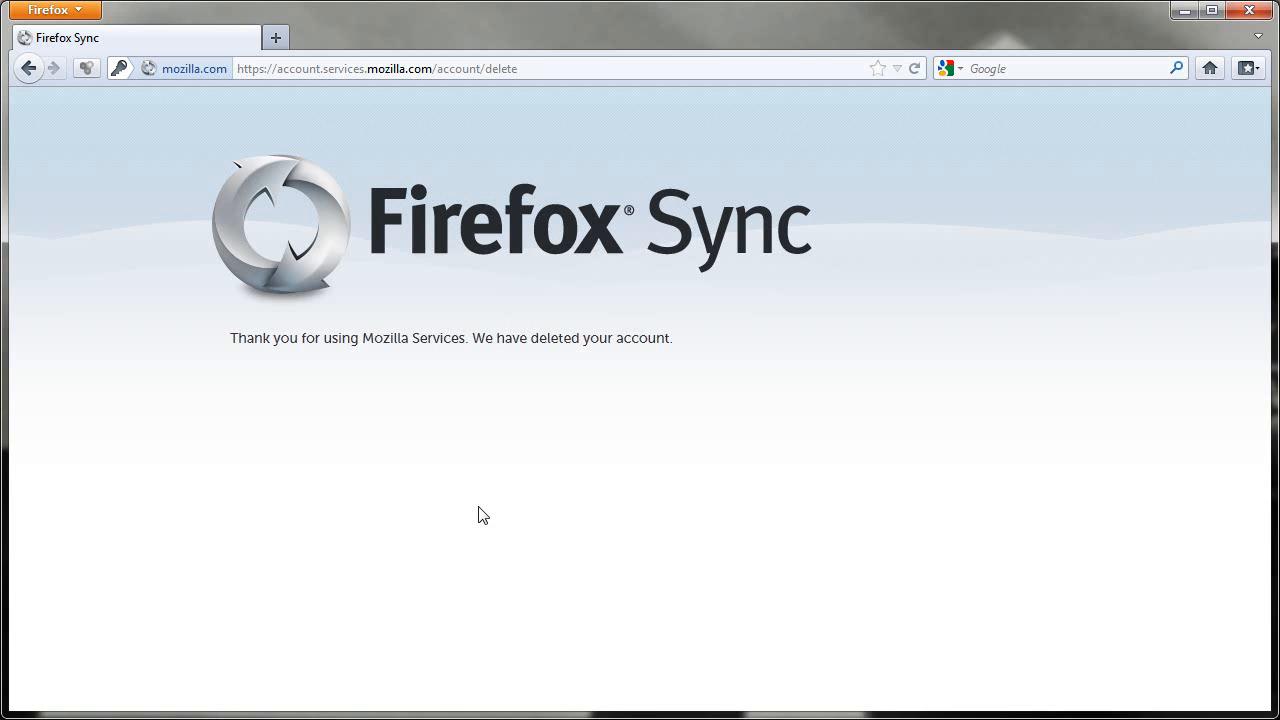
mouse_move(729, 360)
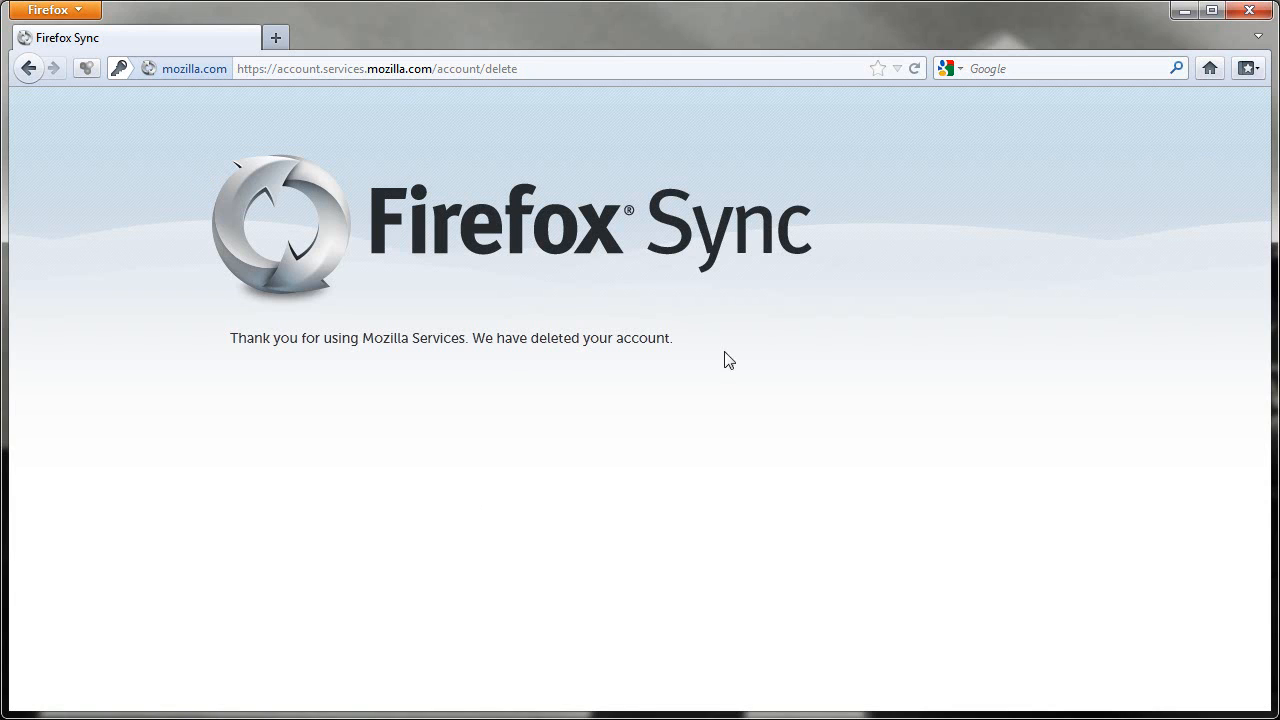
mouse_move(500, 443)
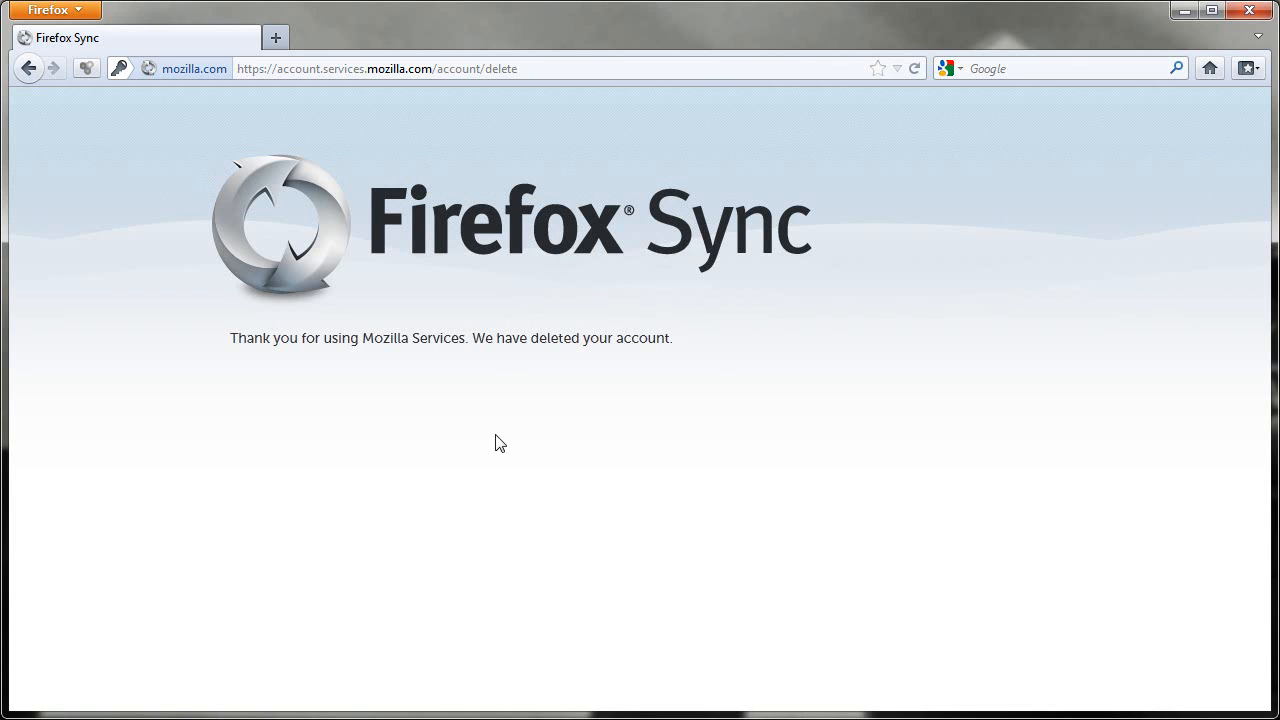
mouse_move(502, 428)
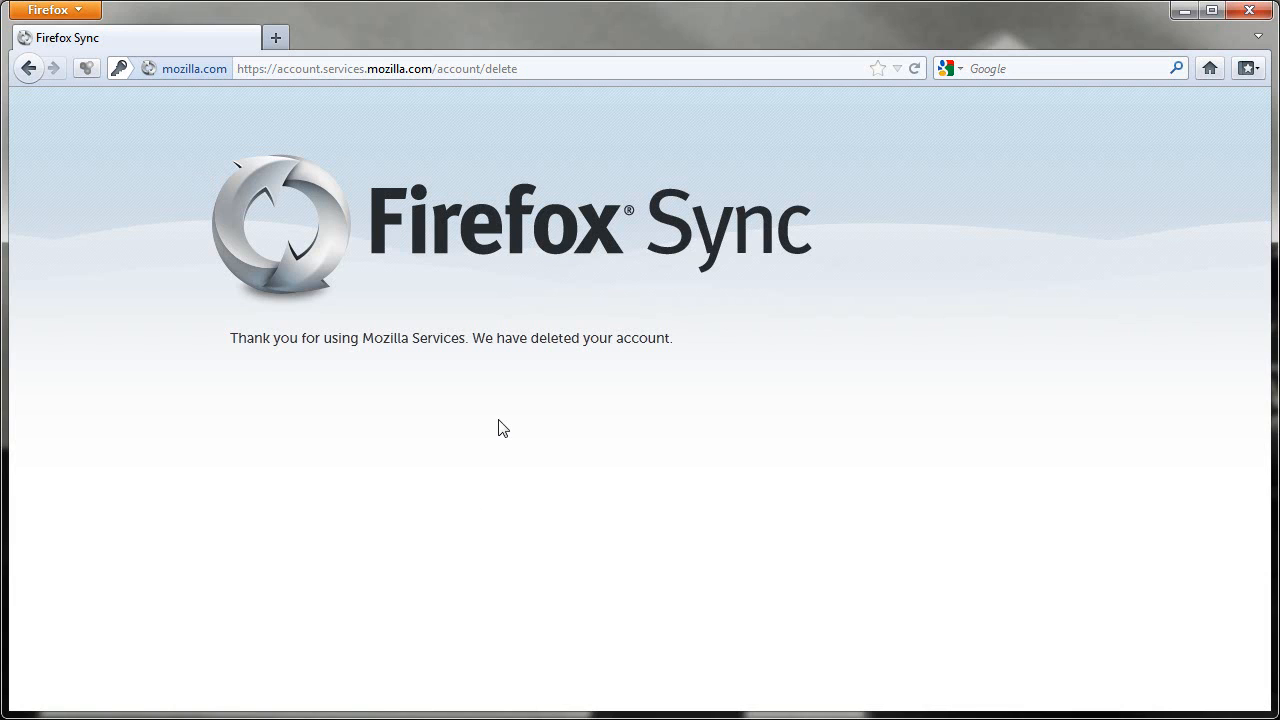